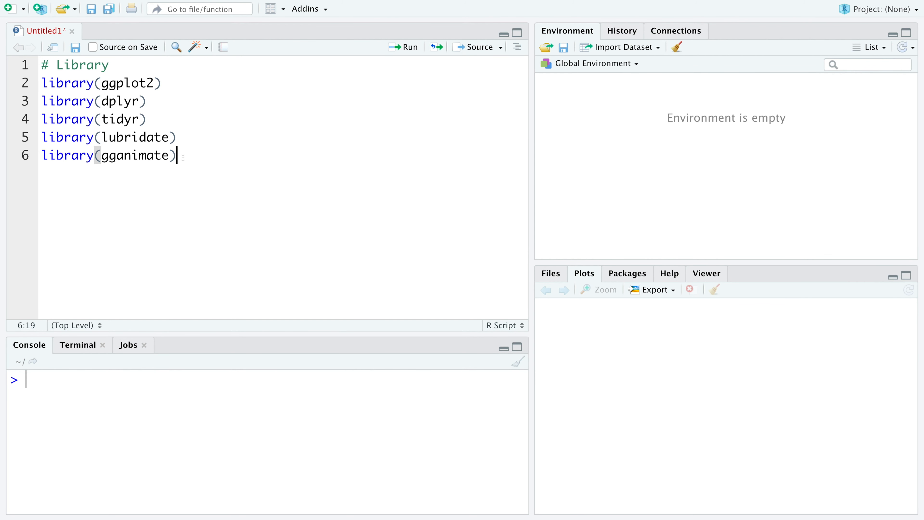
Run the five library lines and begin a Data section with data <- read.csv(file.c.
{"action": "key", "text": "ctrl+a"}
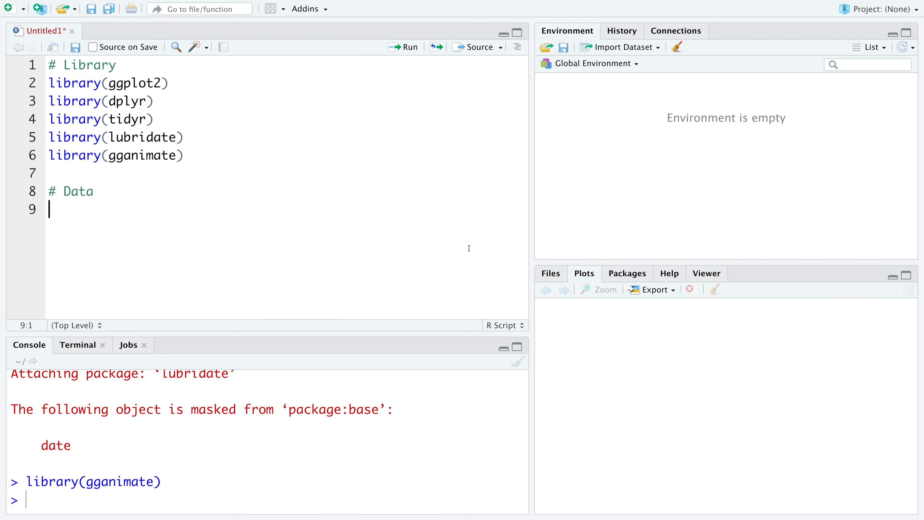
{"action": "type", "text": "data <-"}
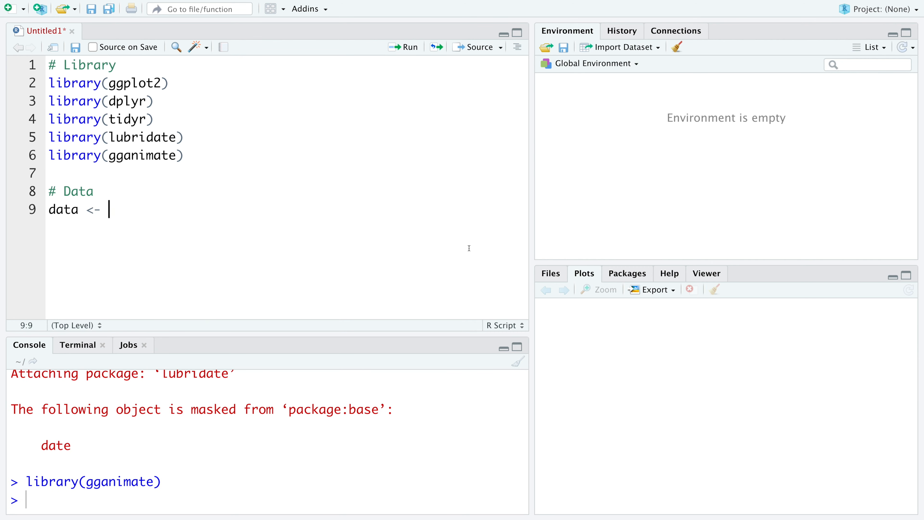
{"action": "type", "text": "read.csv(file.c"}
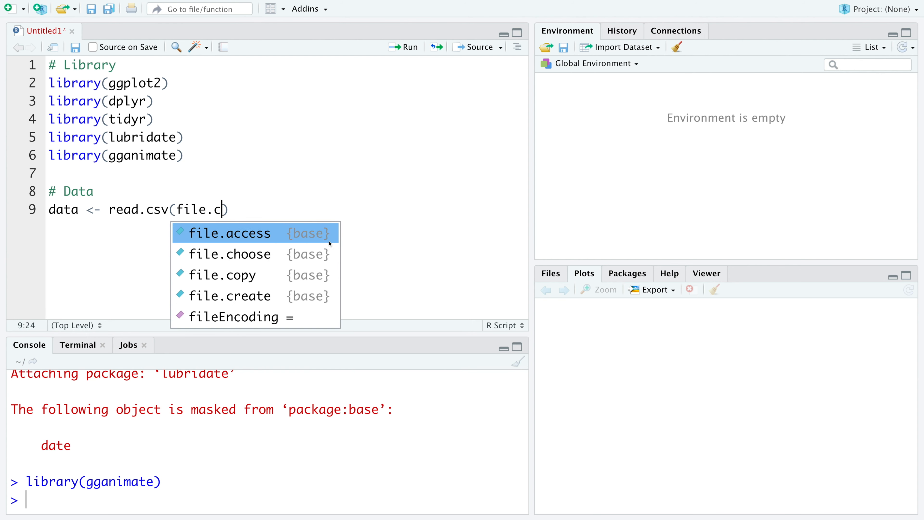
Complete read.csv(file.choose(), header = T) and load latestdata.csv into data.
{"action": "left_click", "coordinate": [230, 254]}
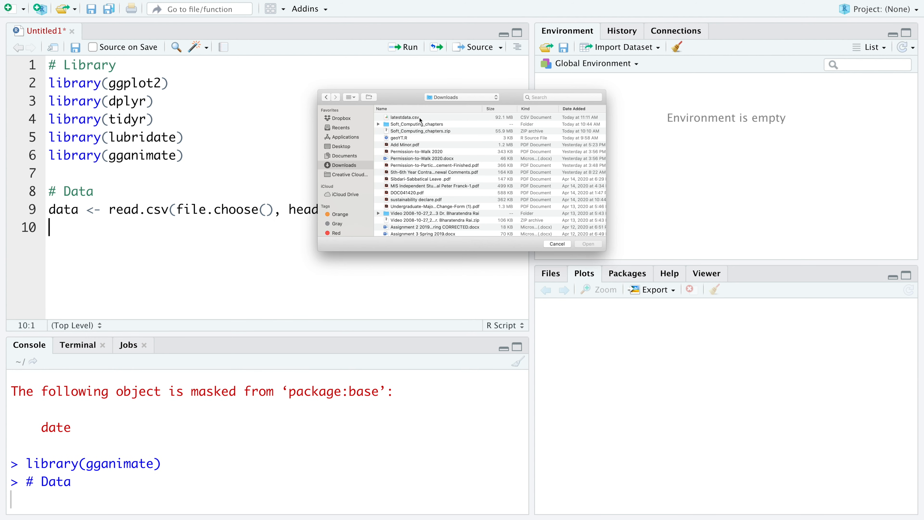
{"action": "left_click", "coordinate": [404, 116]}
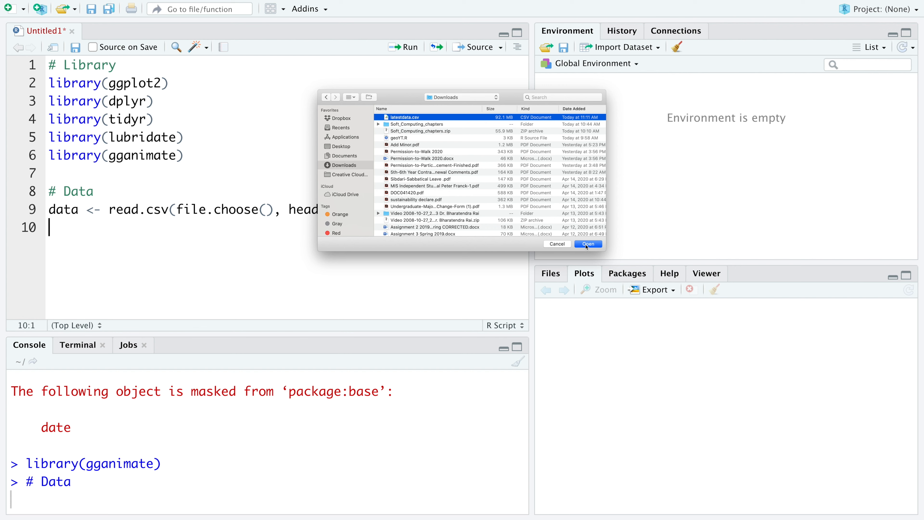
{"action": "left_click", "coordinate": [586, 244]}
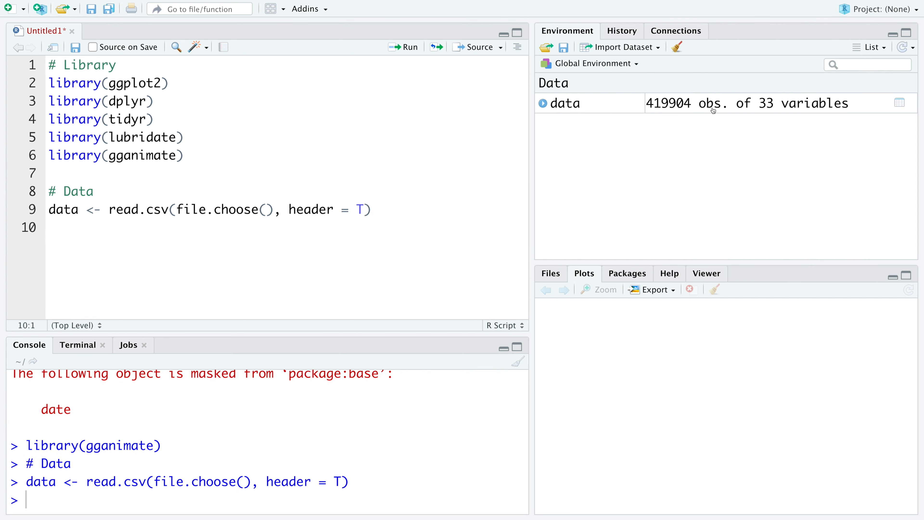
{"action": "mouse_move", "coordinate": [779, 111]}
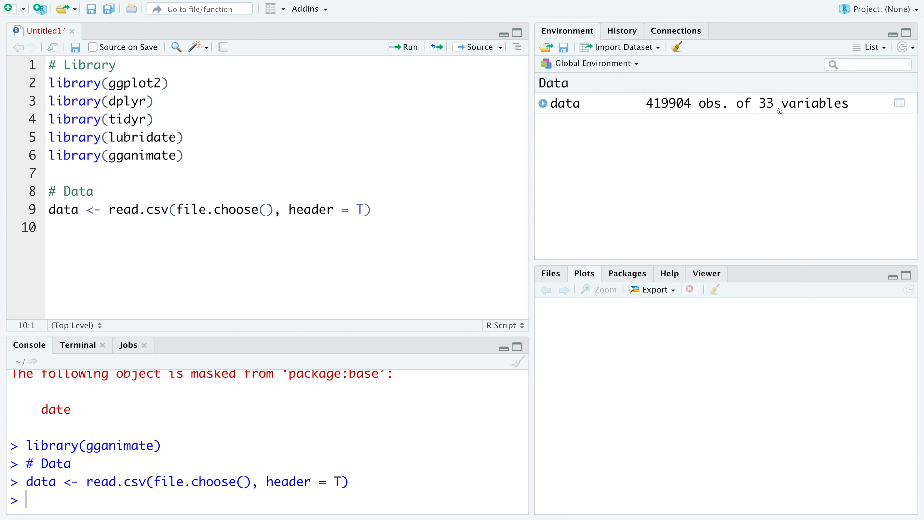
View the data table's date_confirmation column, then return to the script.
{"action": "left_click", "coordinate": [900, 102]}
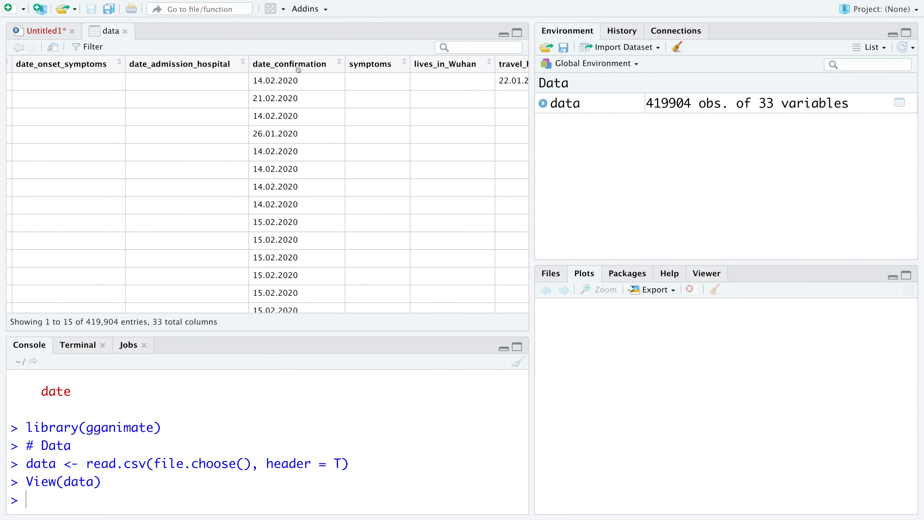
{"action": "mouse_move", "coordinate": [261, 84]}
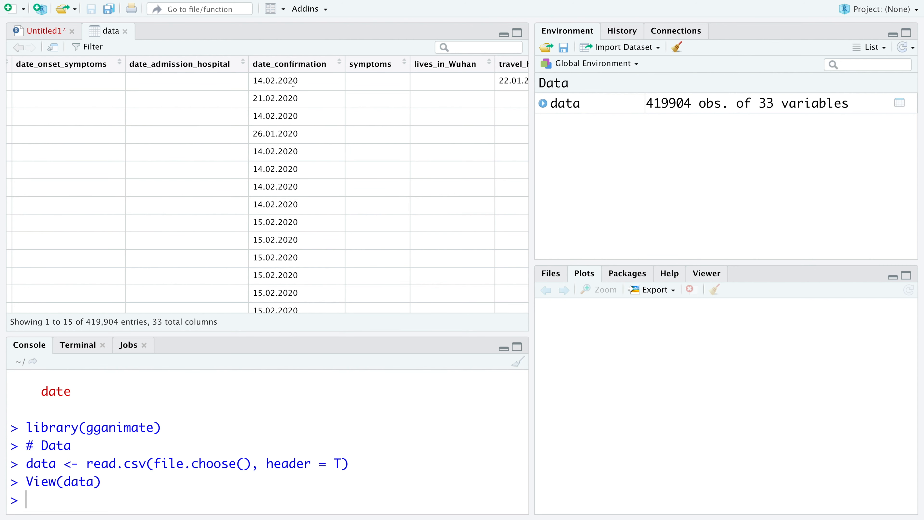
{"action": "left_click", "coordinate": [39, 31]}
{"action": "type", "text": "head("}
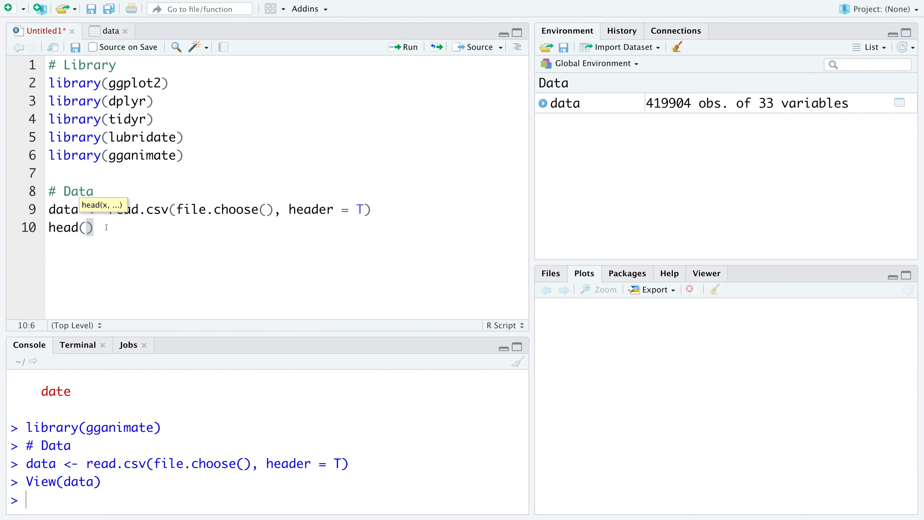
Run head(data$date_confirmation) to print the day.month.year factor dates.
{"action": "type", "text": "data"}
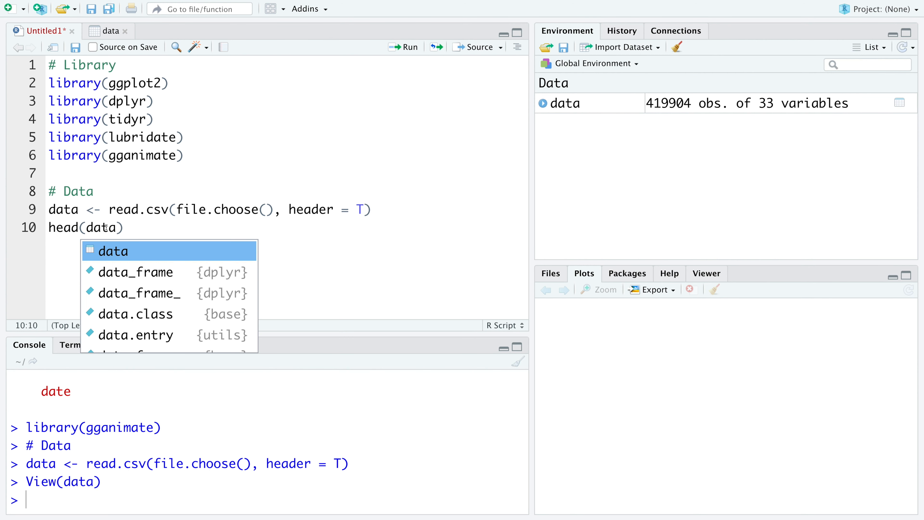
{"action": "type", "text": "$date_confirmation"}
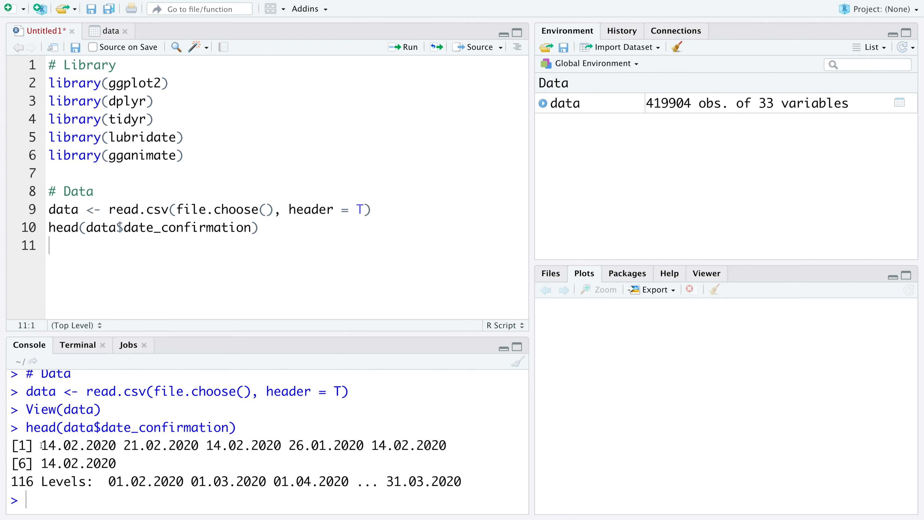
{"action": "double_click", "coordinate": [78, 445]}
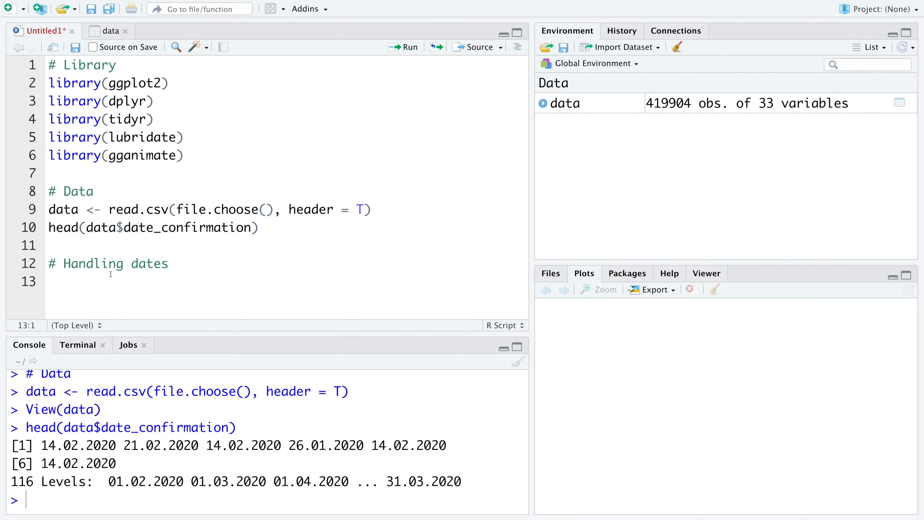
Create datanew with date_confirmation converted via mutate(date_confirmation = dmy(date_confirmation)) and run it.
{"action": "type", "text": "dat"}
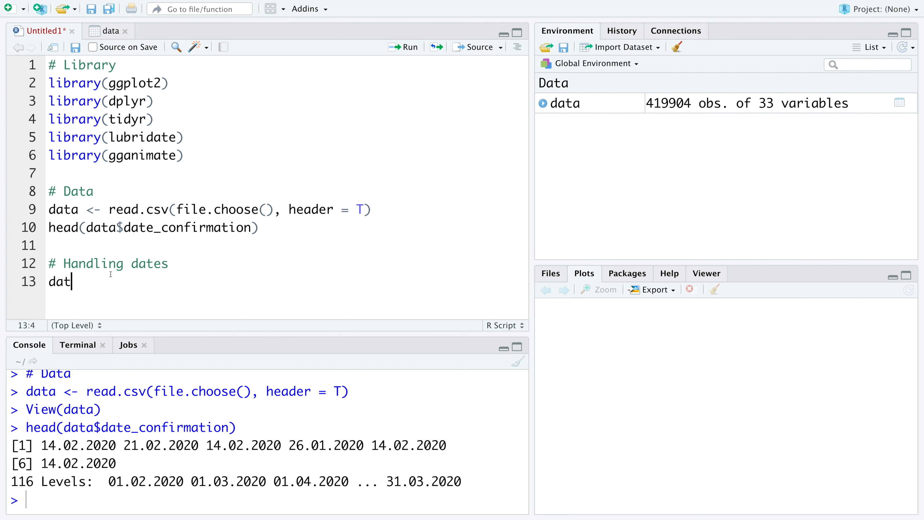
{"action": "type", "text": "anew <- data %>%"}
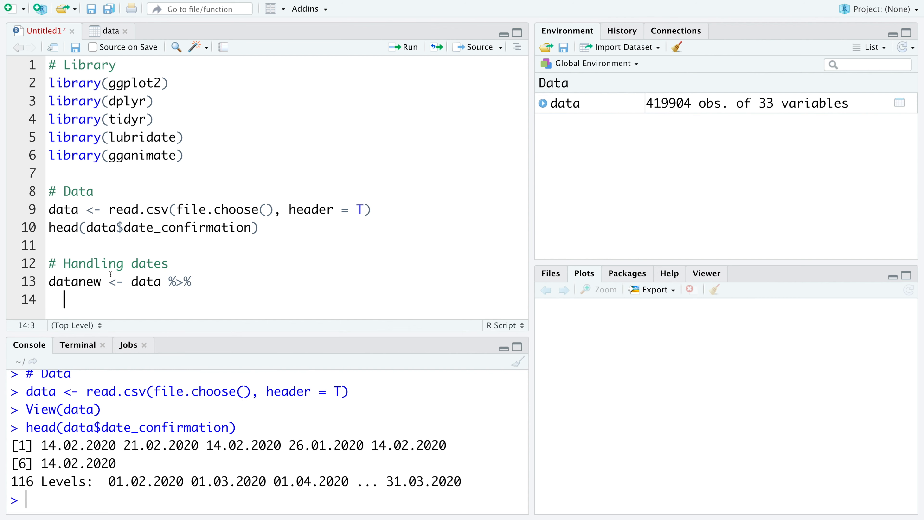
{"action": "type", "text": "mutate(date_confirmation ="}
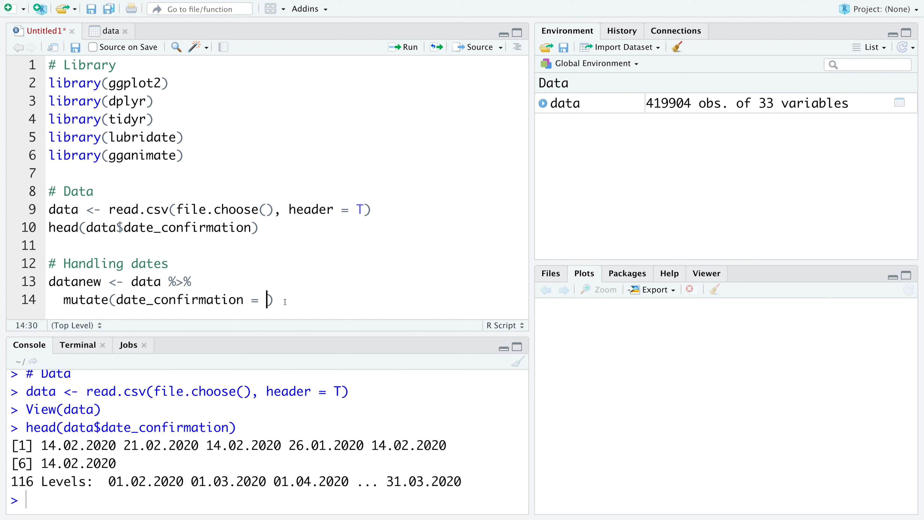
{"action": "type", "text": "d"}
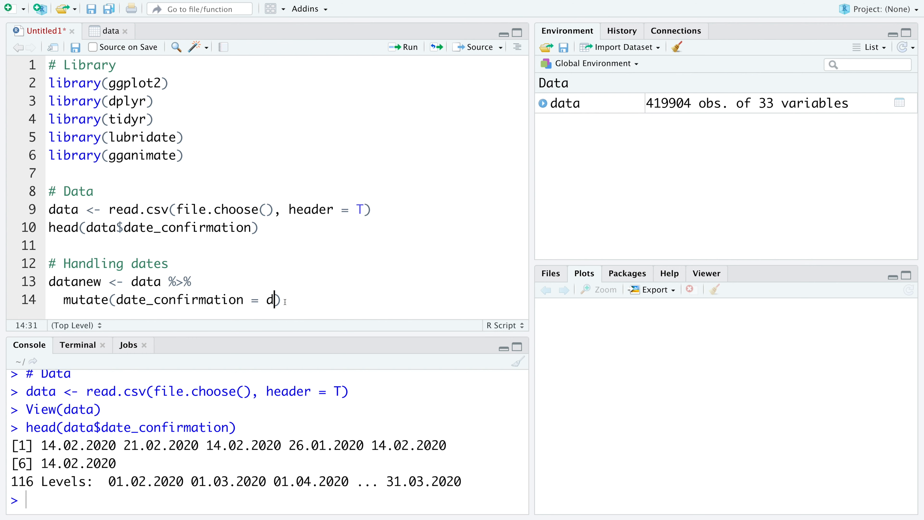
{"action": "type", "text": "my"}
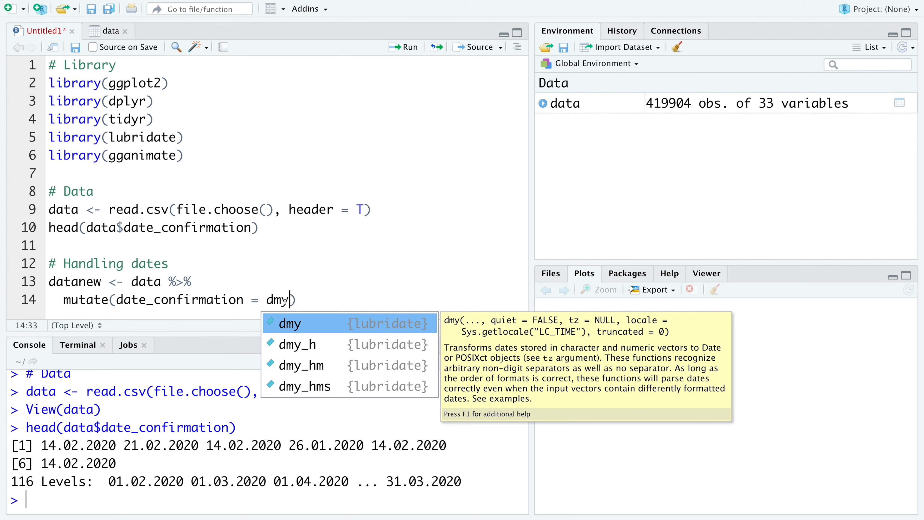
{"action": "type", "text": "(date_"}
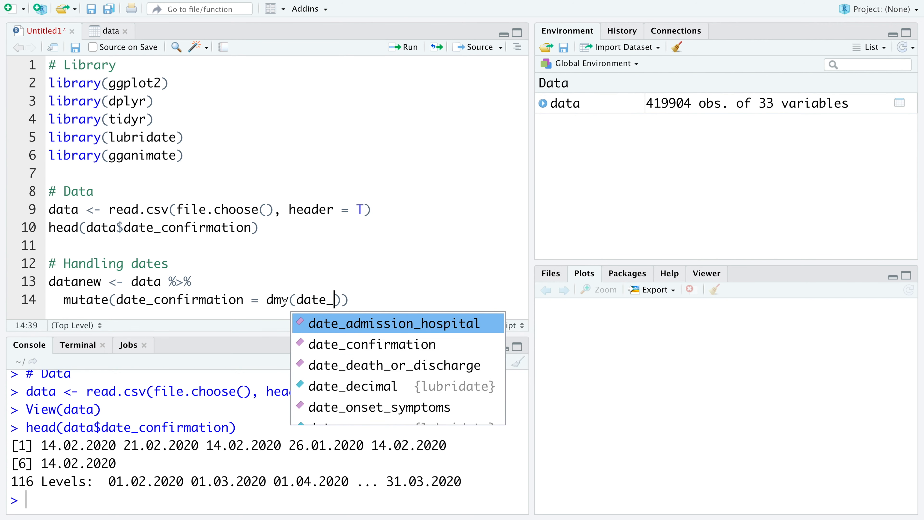
{"action": "left_click", "coordinate": [370, 344]}
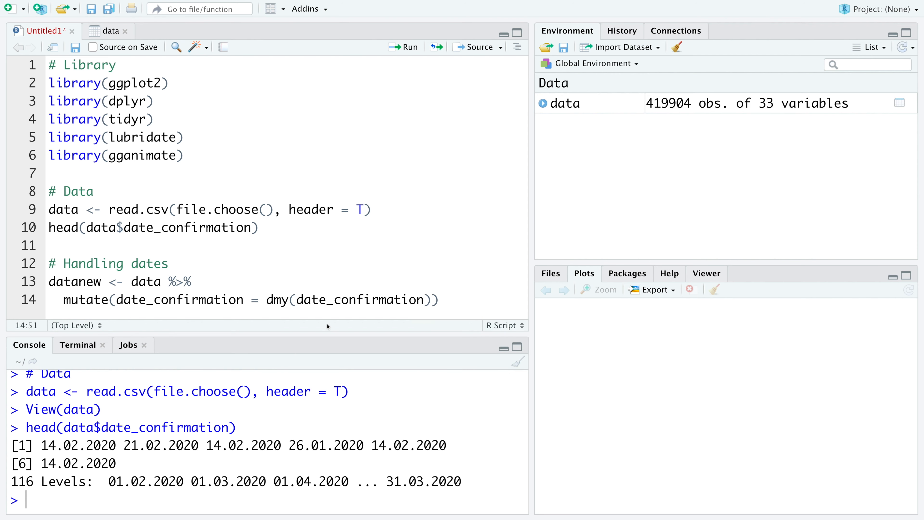
{"action": "left_click", "coordinate": [403, 47]}
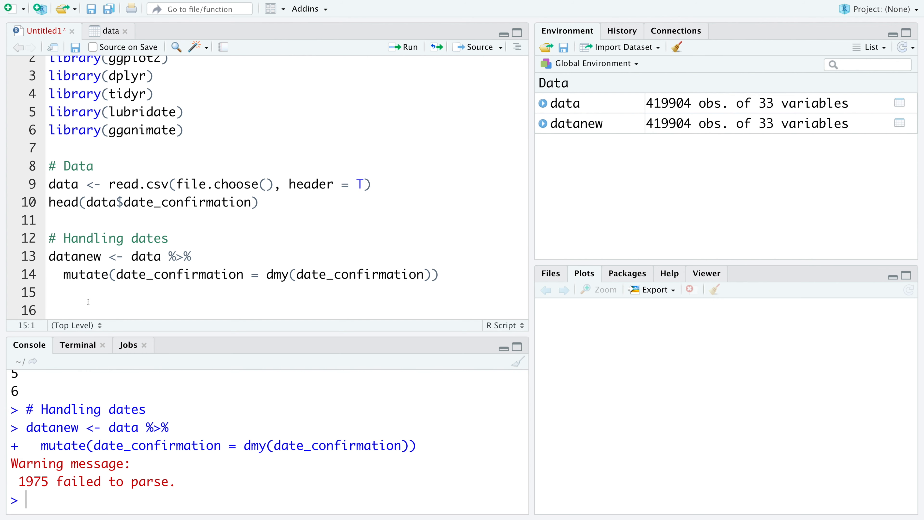
Print head(datanew$date_confirmation) beside the original values to compare date formats.
{"action": "type", "text": "head(datanew$date_confirmation"}
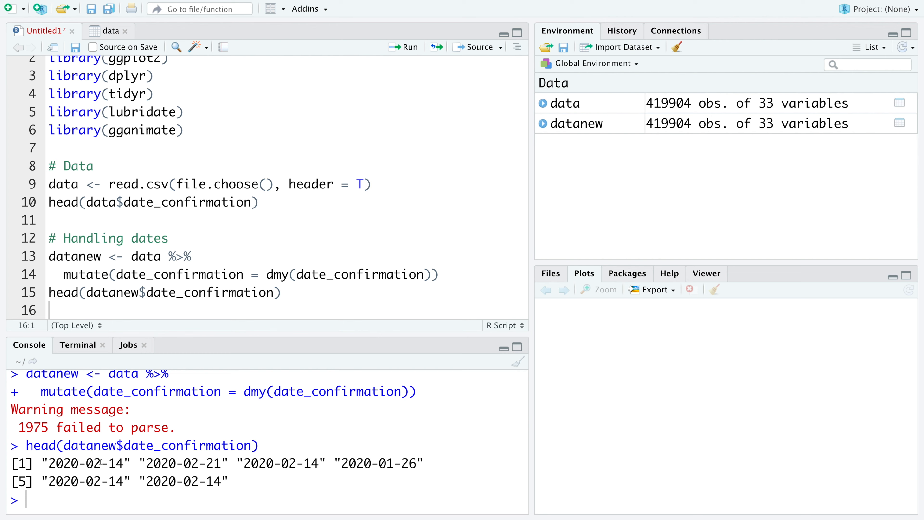
{"action": "mouse_move", "coordinate": [405, 47]}
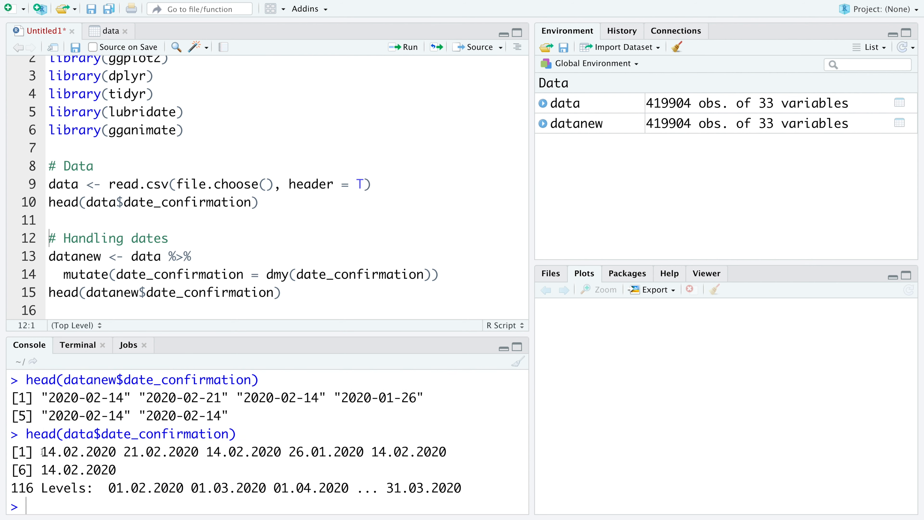
{"action": "double_click", "coordinate": [77, 451]}
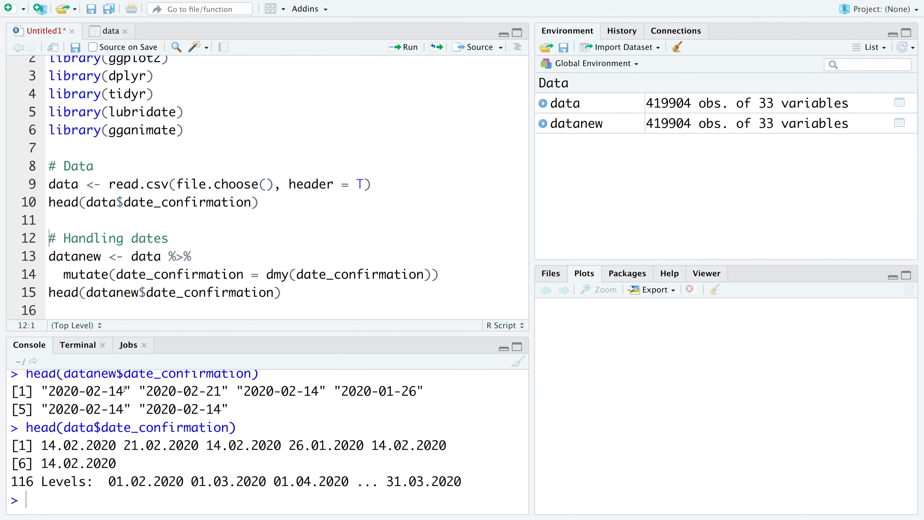
{"action": "double_click", "coordinate": [85, 391]}
{"action": "type", "text": "# Animated time series plot"}
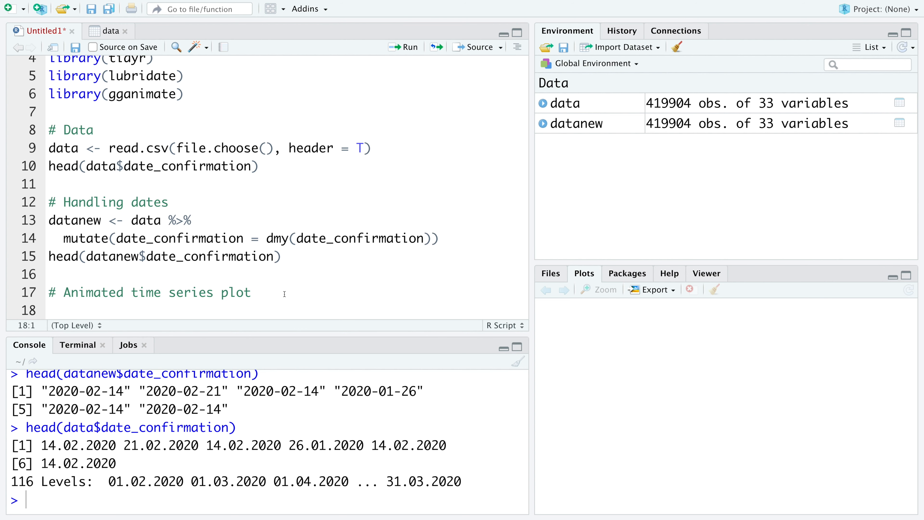
Group datanew by date_confirmation, summarise count = n() and run the 94-row result.
{"action": "type", "text": "datanew %>%"}
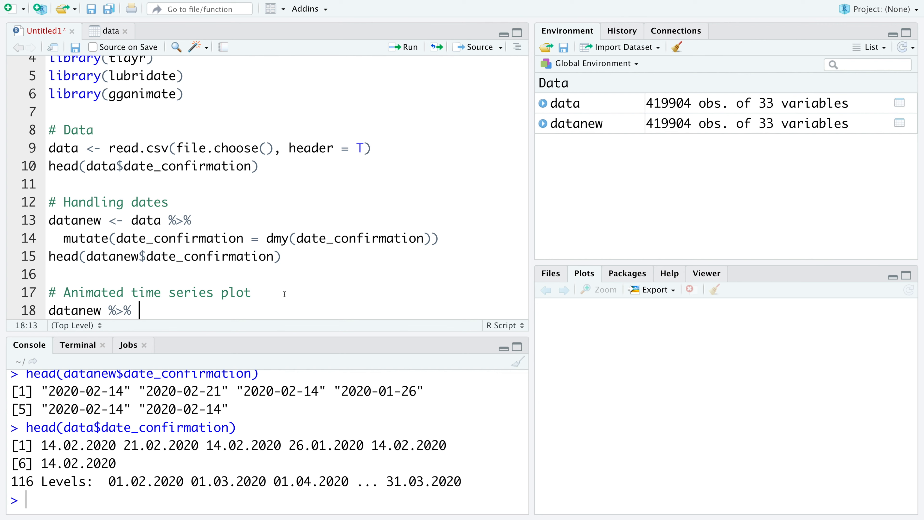
{"action": "type", "text": "grou"}
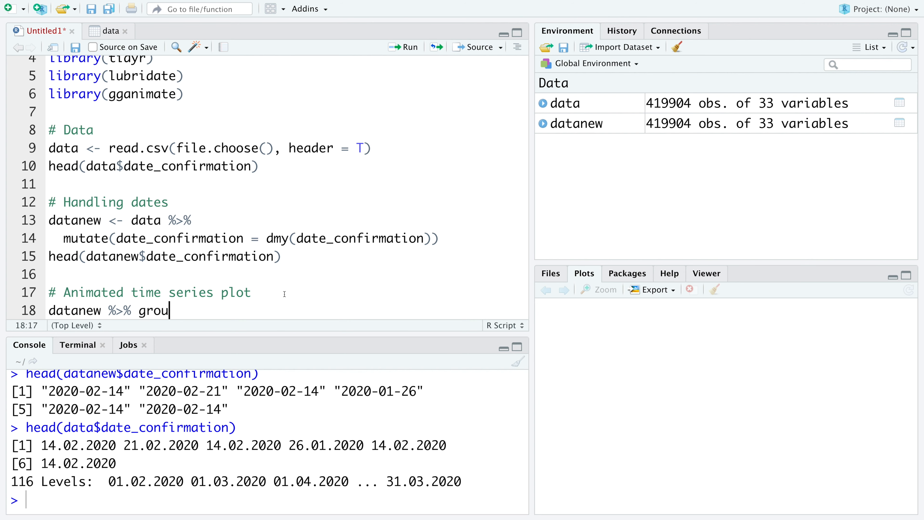
{"action": "type", "text": "p_by(date_confirmation) %>%"}
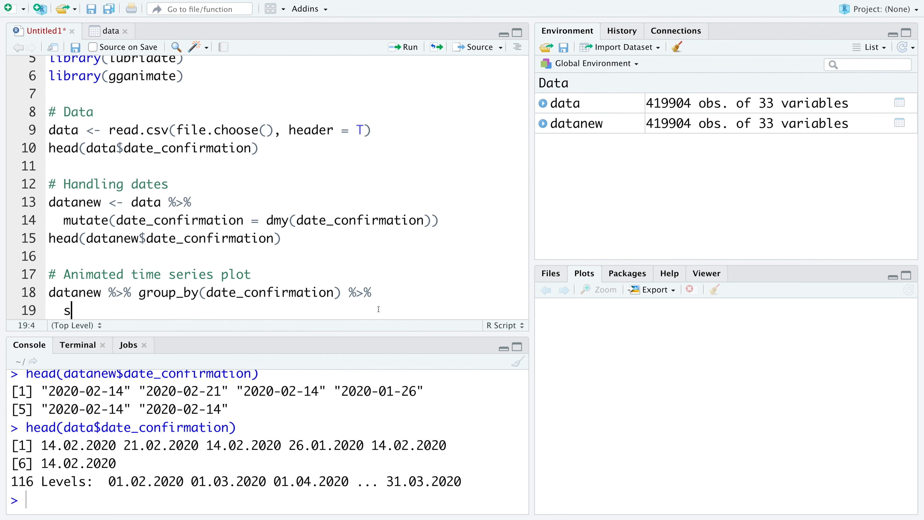
{"action": "type", "text": "ummarise(count = n("}
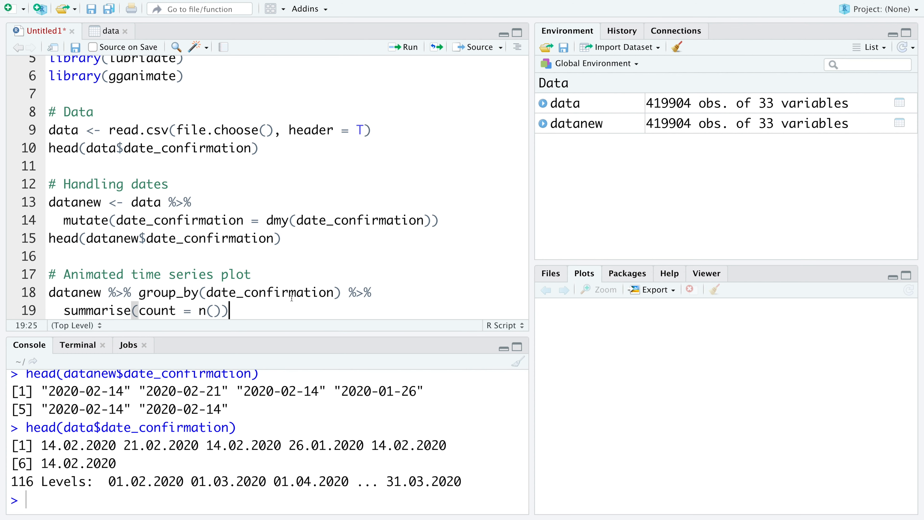
{"action": "left_click", "coordinate": [404, 47]}
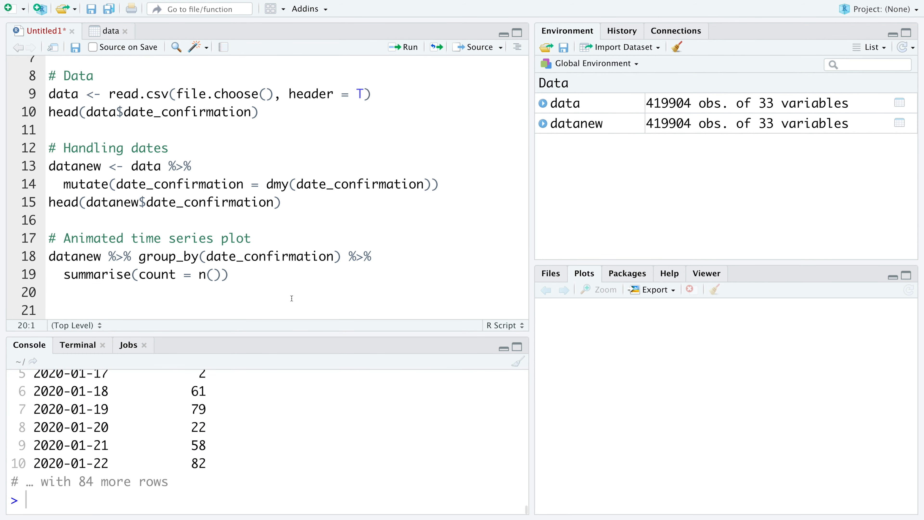
{"action": "left_click", "coordinate": [403, 47]}
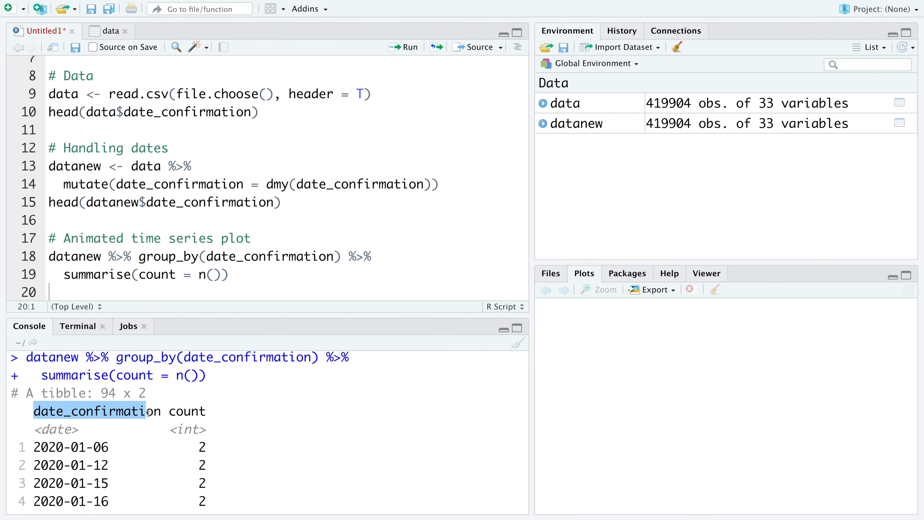
{"action": "double_click", "coordinate": [187, 411]}
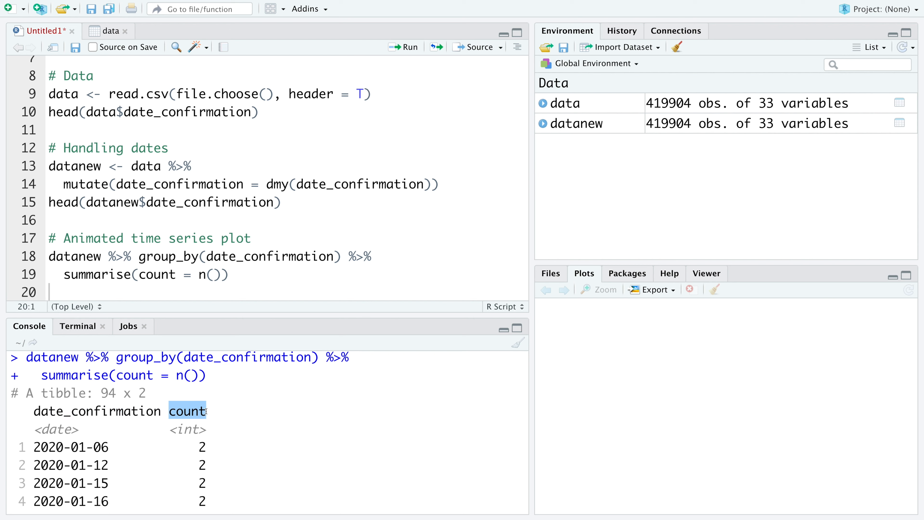
{"action": "scroll", "scroll_direction": "down", "scroll_amount": 3}
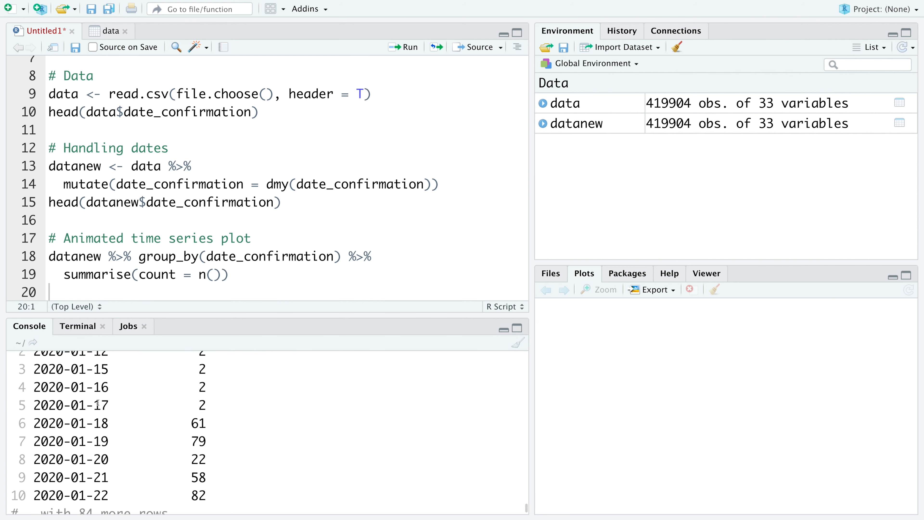
{"action": "double_click", "coordinate": [71, 438]}
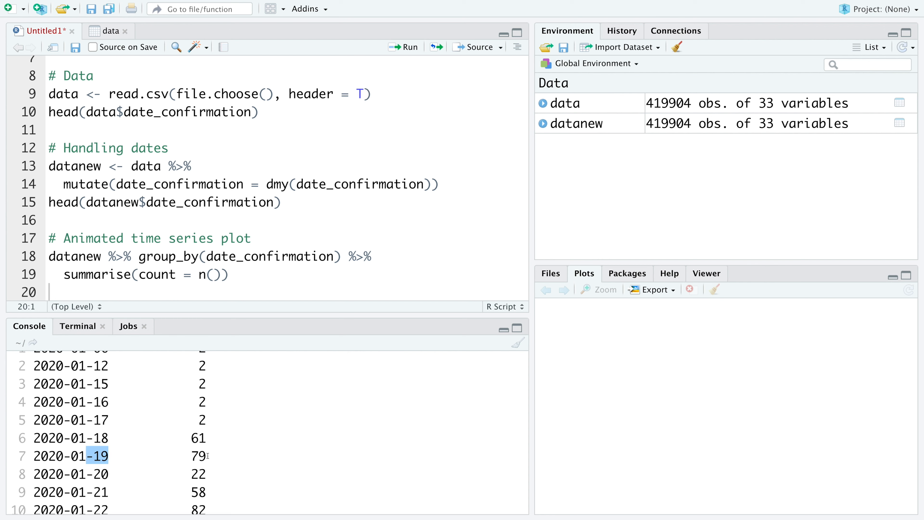
{"action": "scroll", "scroll_direction": "up", "scroll_amount": 3}
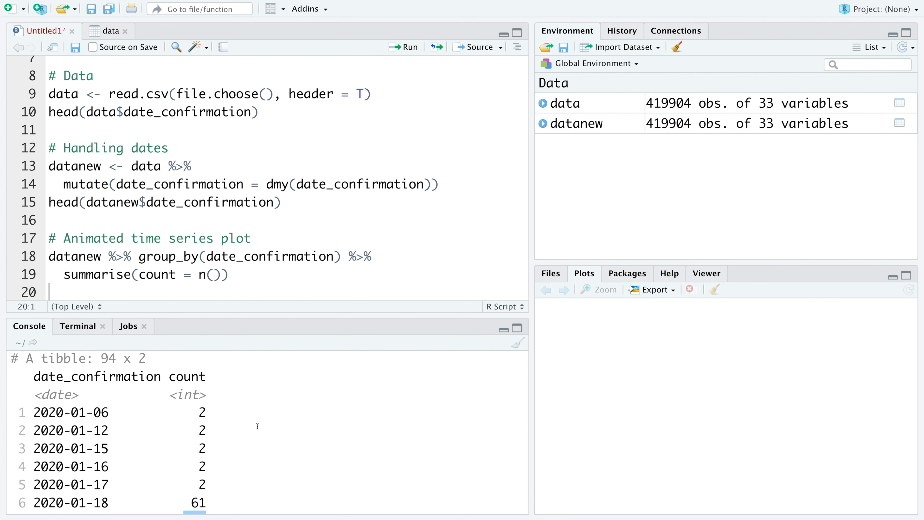
{"action": "mouse_move", "coordinate": [232, 441]}
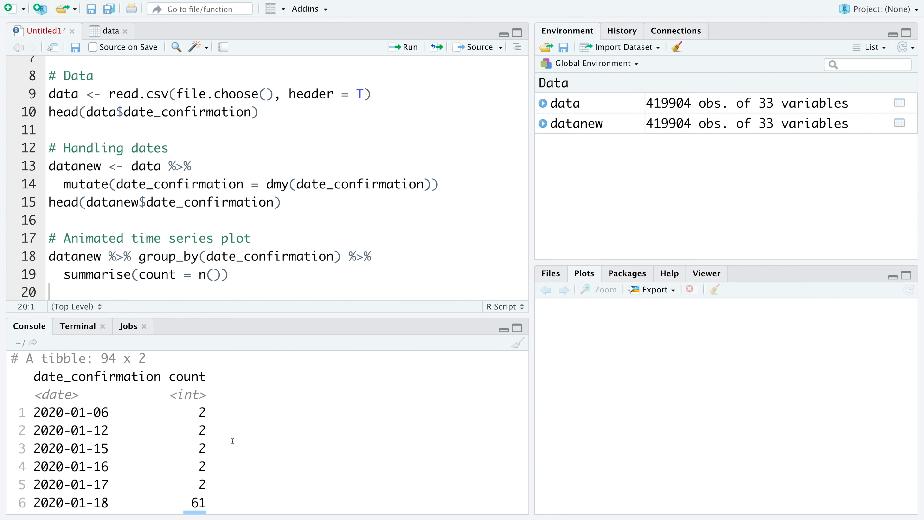
Extend the pipeline with mutate(cuml = cumsum(count)) for running totals.
{"action": "type", "text": "%>%"}
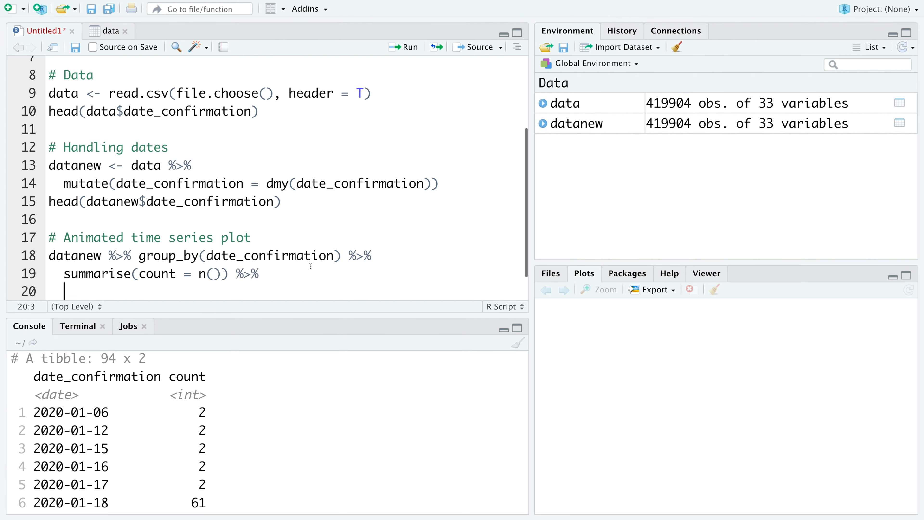
{"action": "type", "text": "m"}
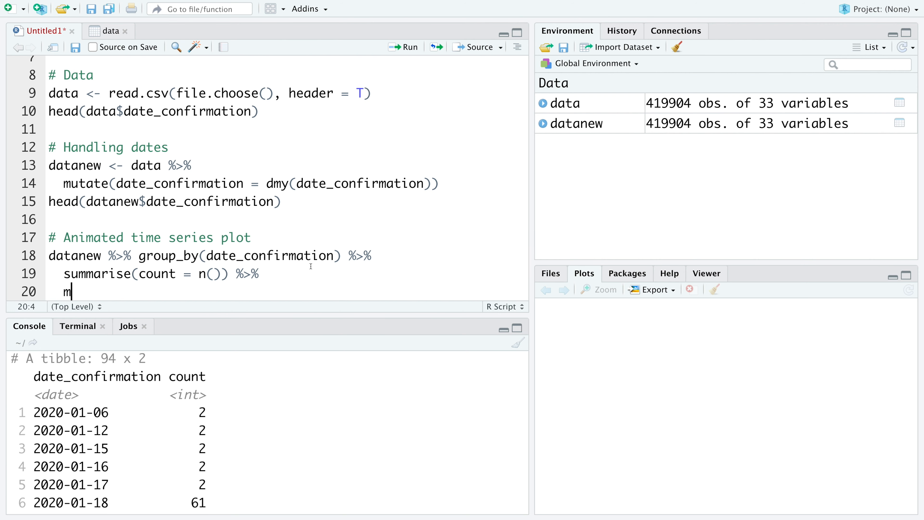
{"action": "type", "text": "utate()"}
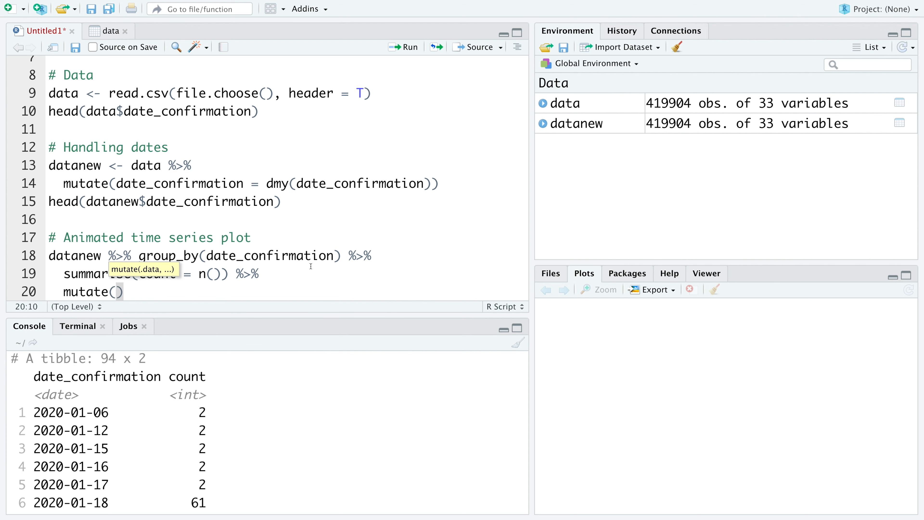
{"action": "type", "text": "cu"}
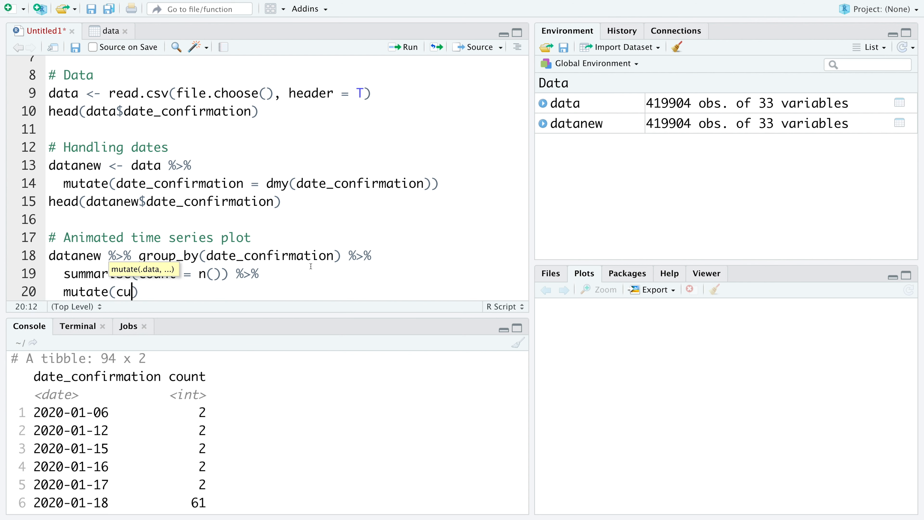
{"action": "type", "text": "ml ="}
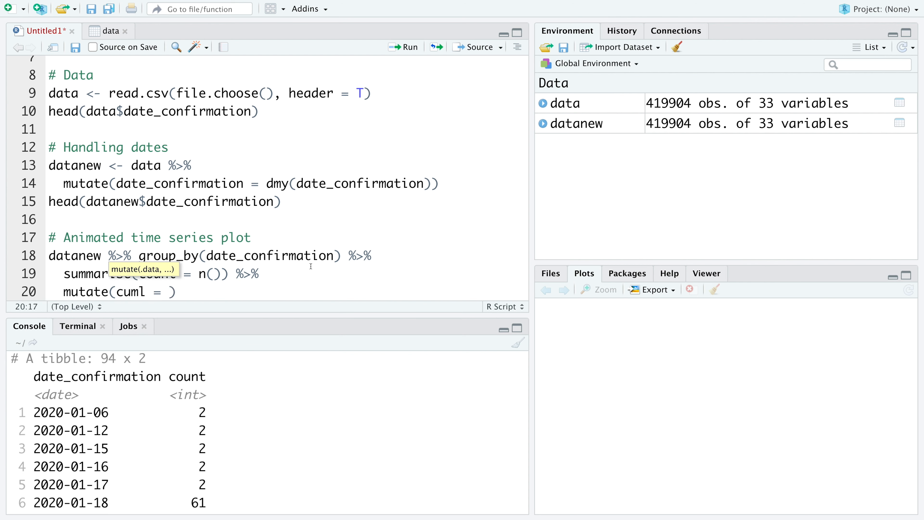
{"action": "type", "text": "cumsum(count"}
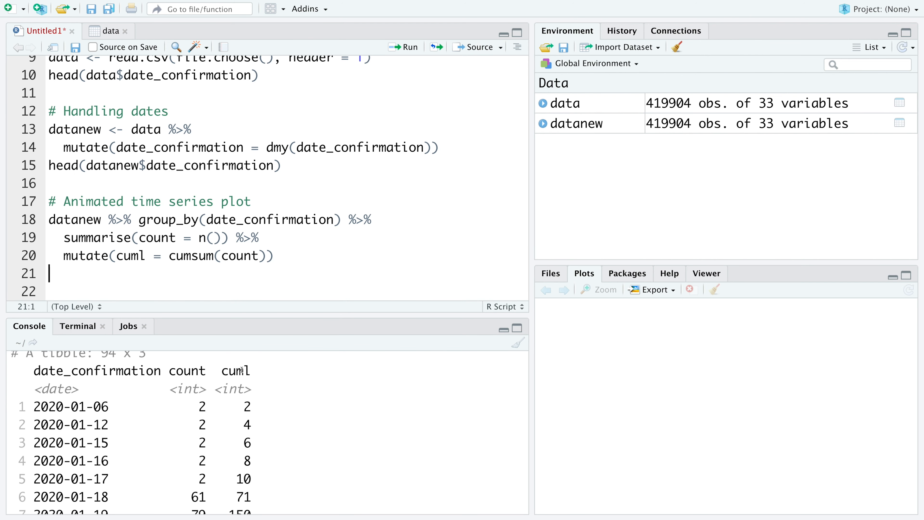
Highlight the new cuml column in the console, reaching 150 by 2020-01-19.
{"action": "double_click", "coordinate": [235, 370]}
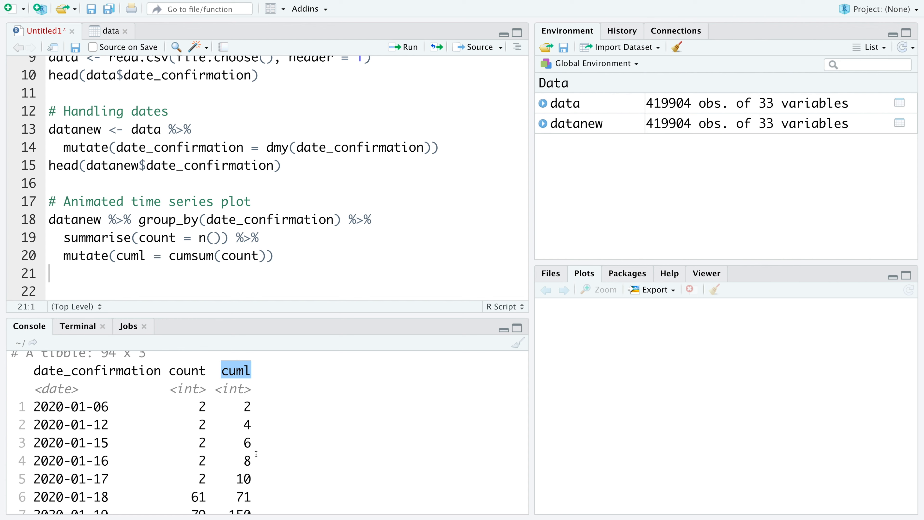
{"action": "scroll", "scroll_direction": "down", "scroll_amount": 3}
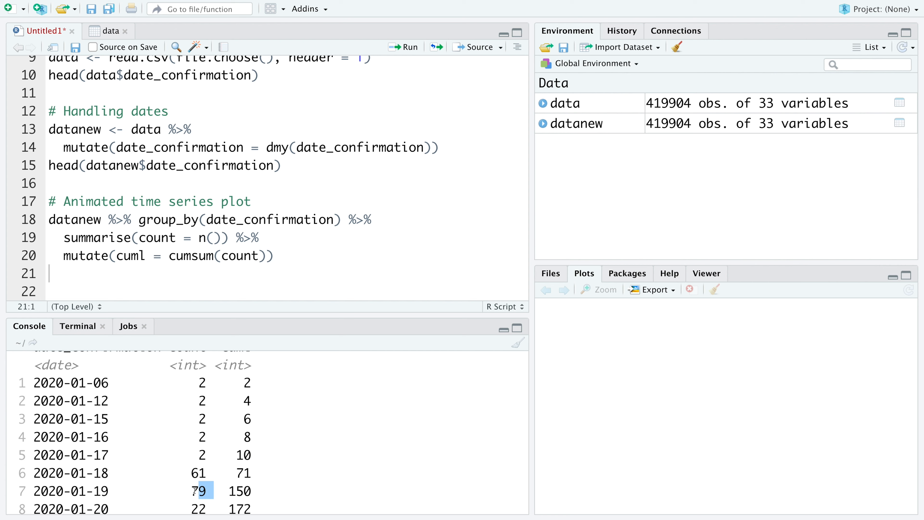
{"action": "left_click", "coordinate": [239, 491]}
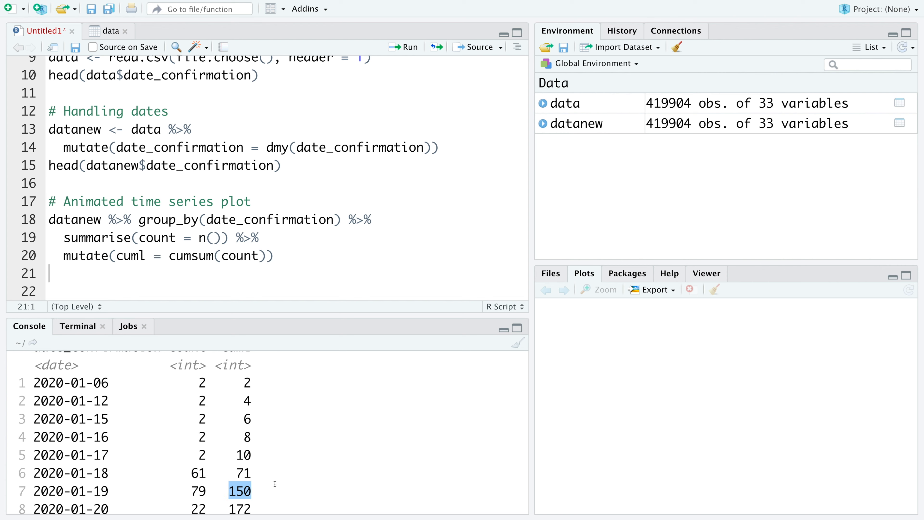
{"action": "mouse_move", "coordinate": [290, 261]}
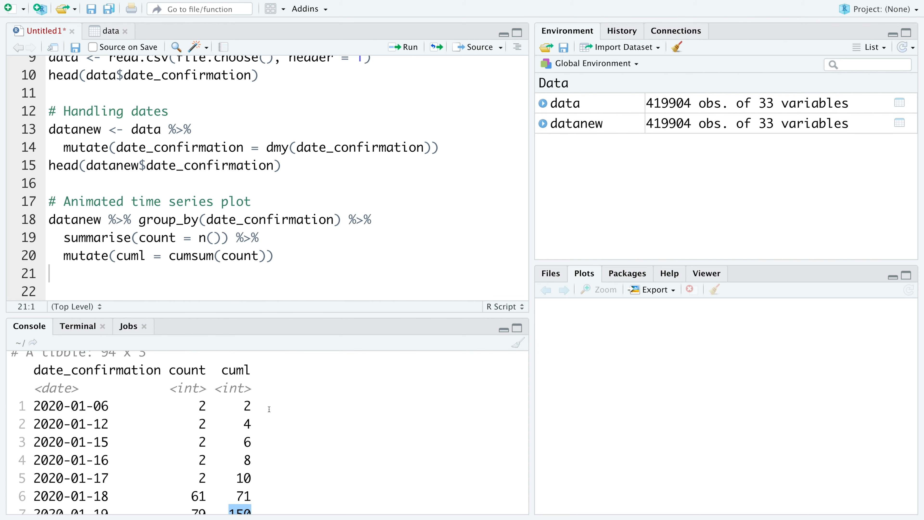
{"action": "mouse_move", "coordinate": [270, 436]}
{"action": "type", "text": "ggplot(aes("}
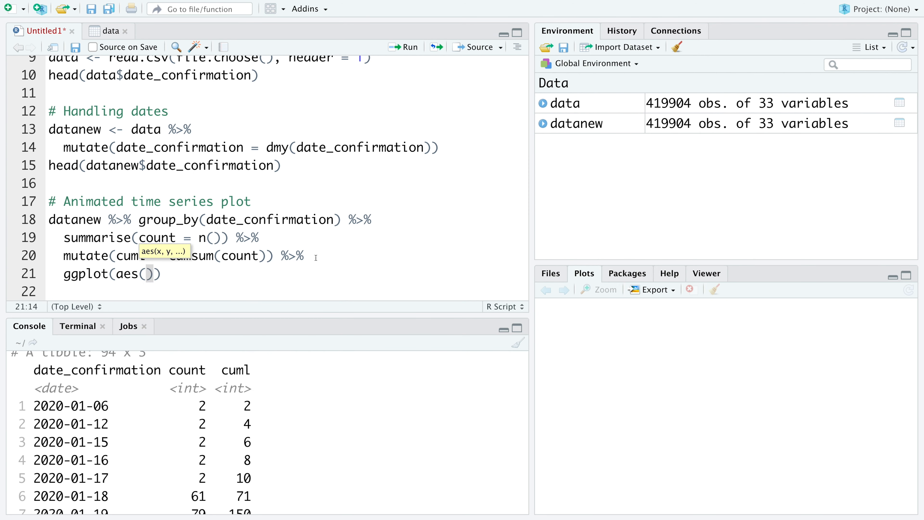
Plot cuml against date_confirmation with ggplot and a geom_line coloured red, then run it.
{"action": "type", "text": "x = date_confirmation, y ="}
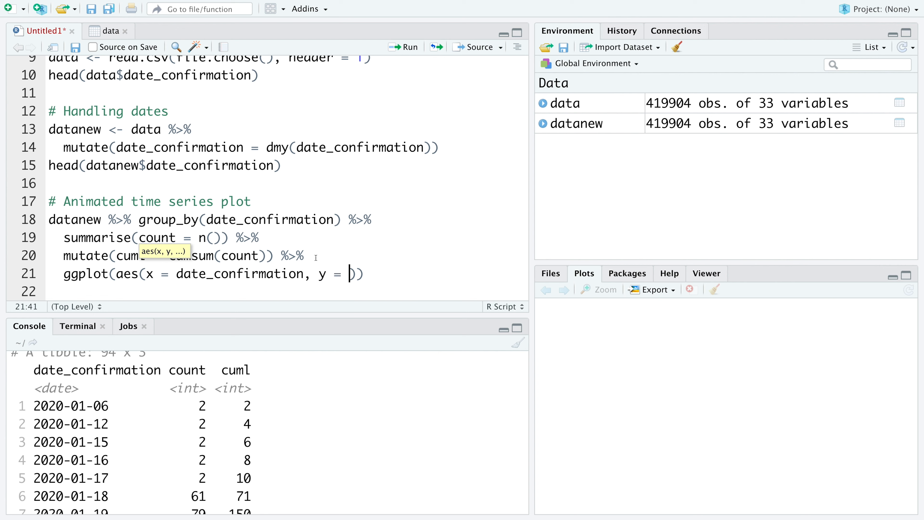
{"action": "type", "text": "cuml"}
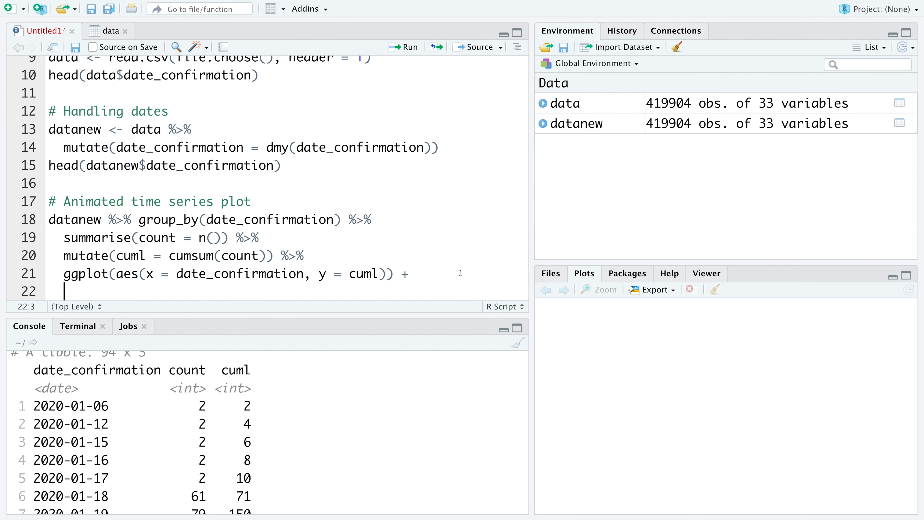
{"action": "type", "text": "geo"}
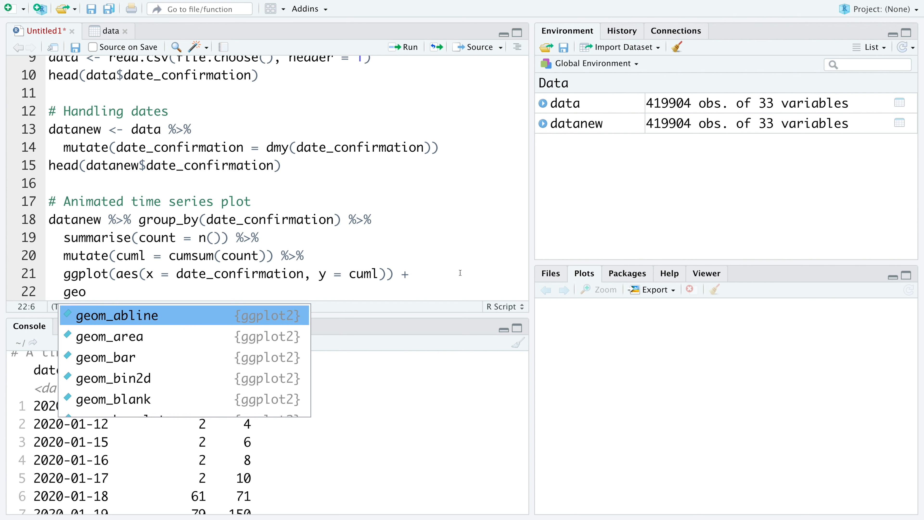
{"action": "type", "text": "m_line("}
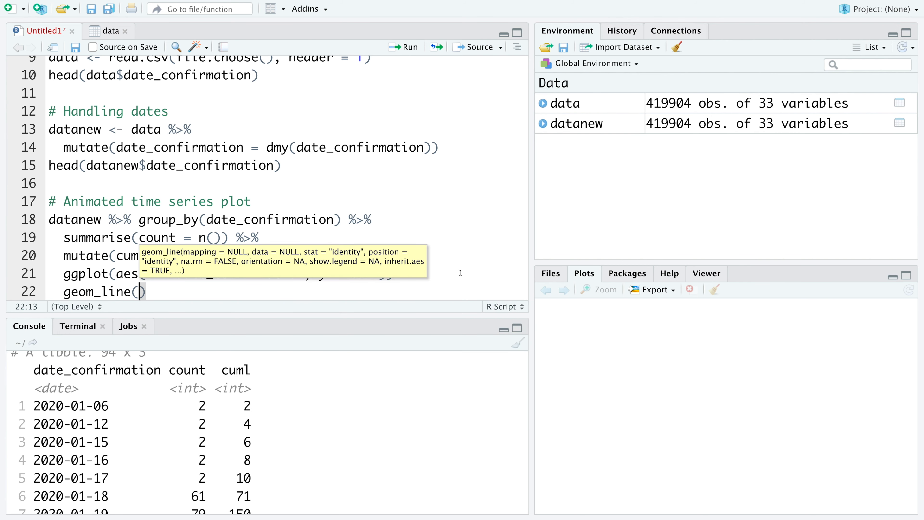
{"action": "type", "text": "color"}
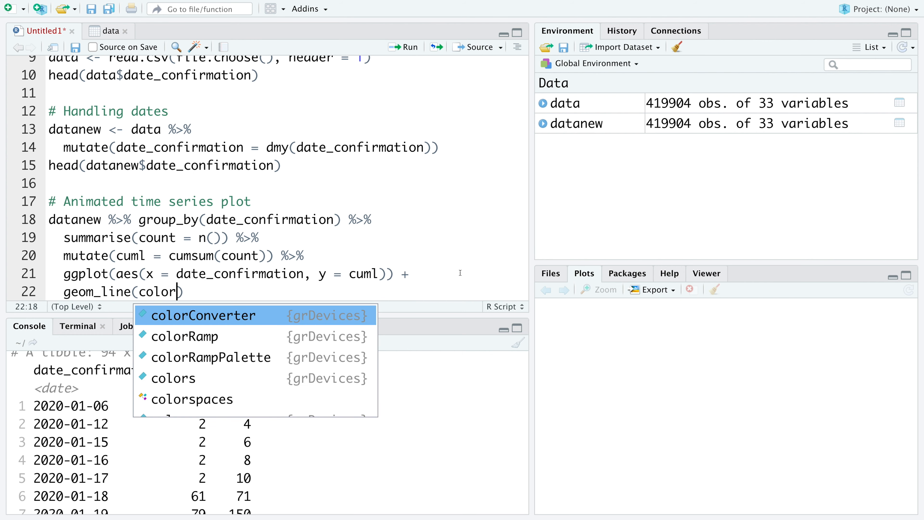
{"action": "type", "text": "= 'red')"}
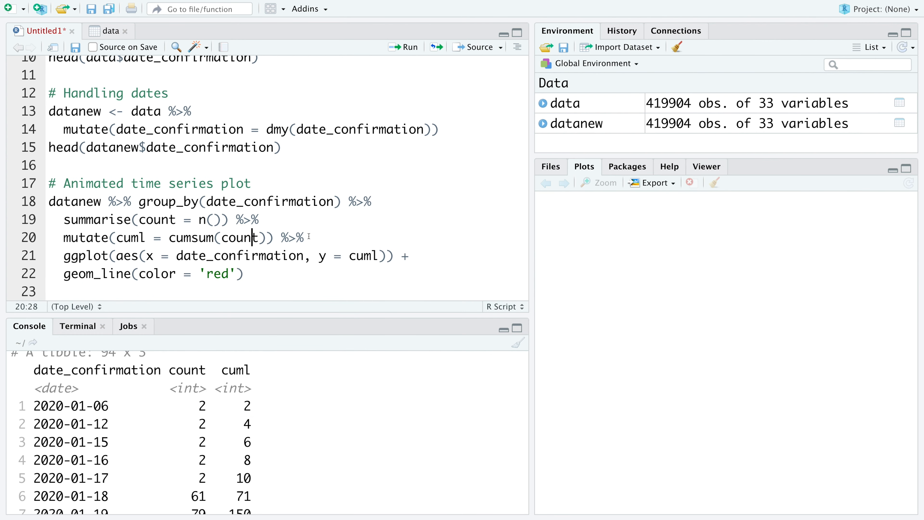
{"action": "left_click", "coordinate": [405, 47]}
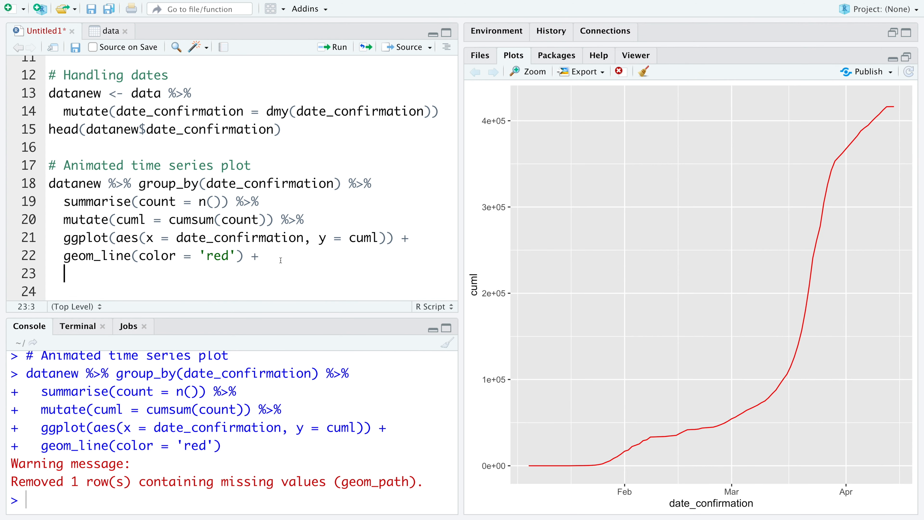
Add geom_point(size = 1.5), theme_bw() and ggtitle('Daily Cumulative Cases') to the plot.
{"action": "type", "text": "geom_point("}
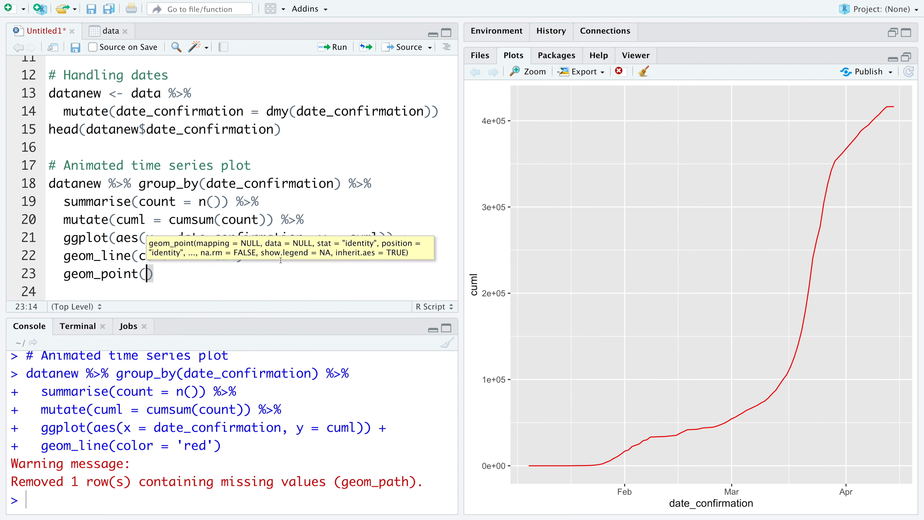
{"action": "type", "text": "size = 1.5"}
{"action": "left_click", "coordinate": [251, 291]}
{"action": "type", "text": "theme"}
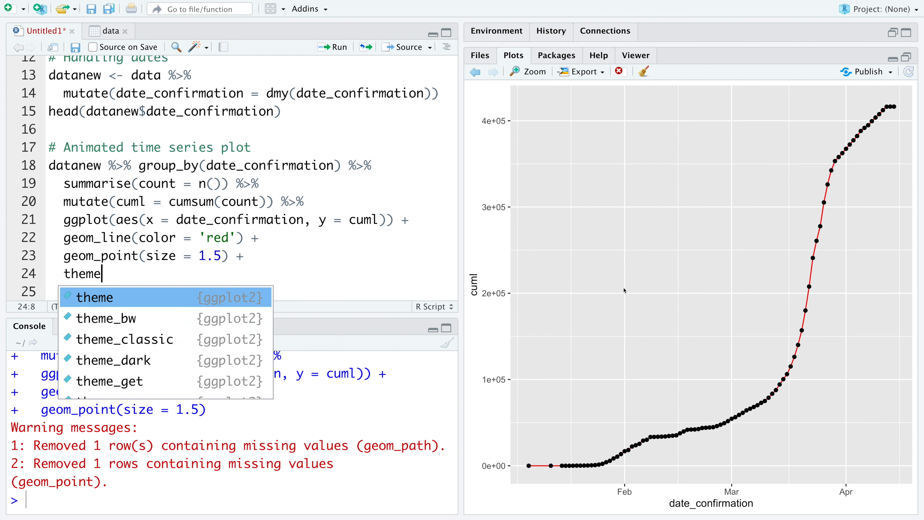
{"action": "type", "text": "_bw() +"}
{"action": "left_click", "coordinate": [249, 291]}
{"action": "type", "text": "ggtitle('Daily Cumulative Cases') +"}
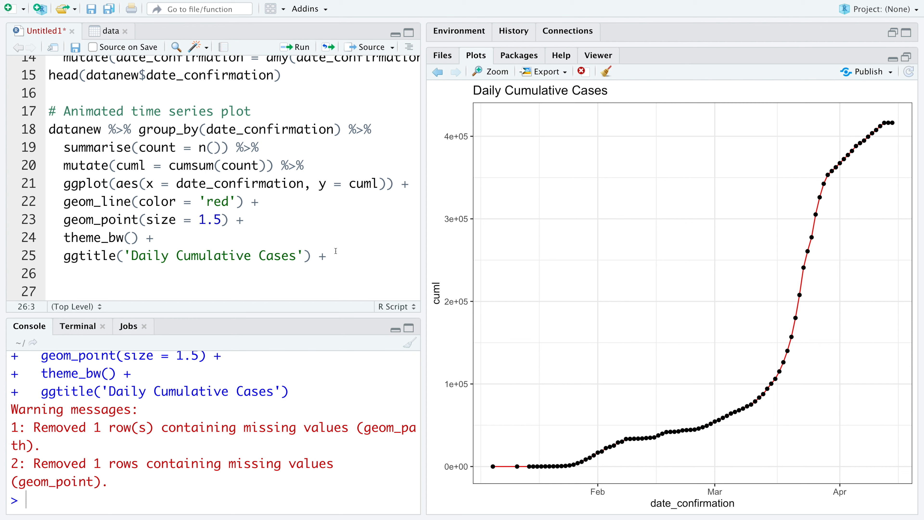
{"action": "left_click", "coordinate": [65, 273]}
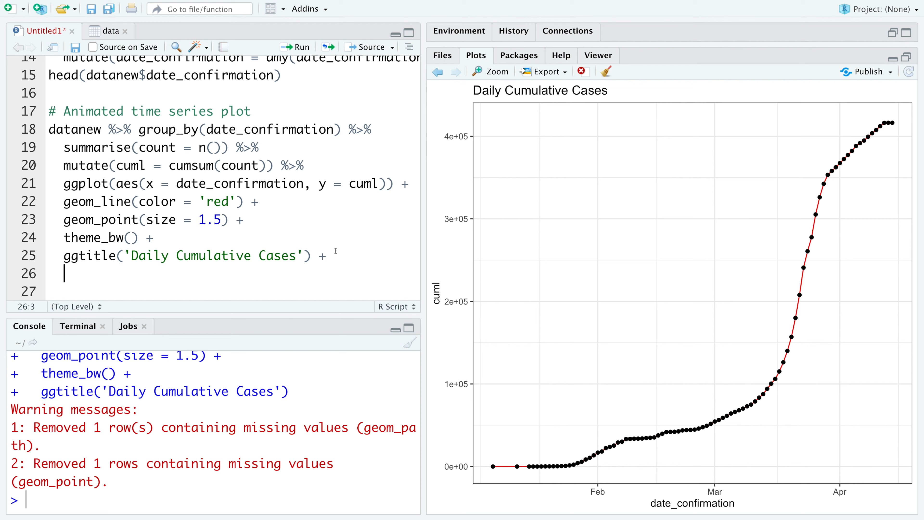
Add transition_reveal(cuml) as the final layer so the red line animates over time.
{"action": "type", "text": "trans"}
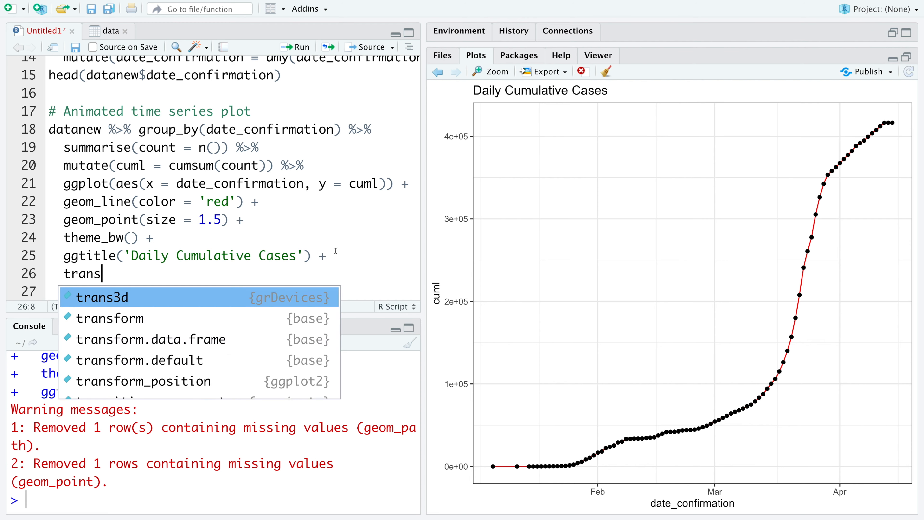
{"action": "type", "text": "ition_reveal("}
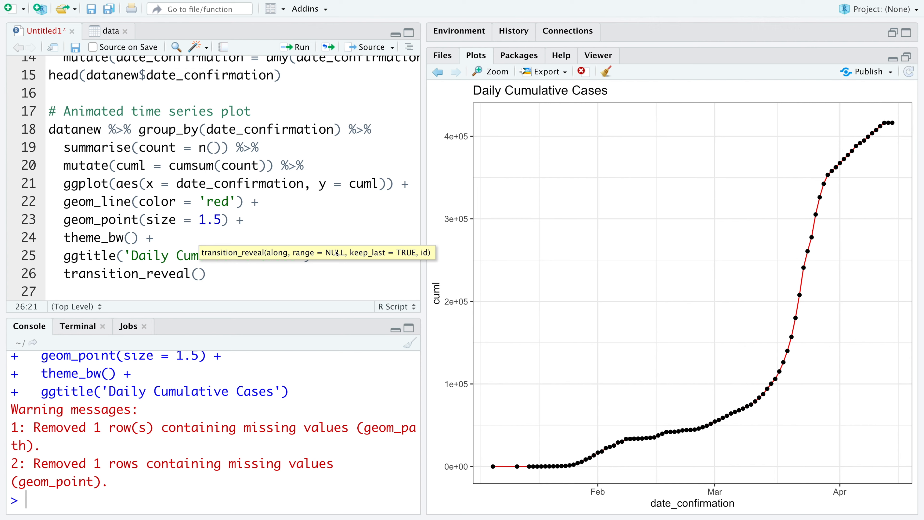
{"action": "type", "text": "cu"}
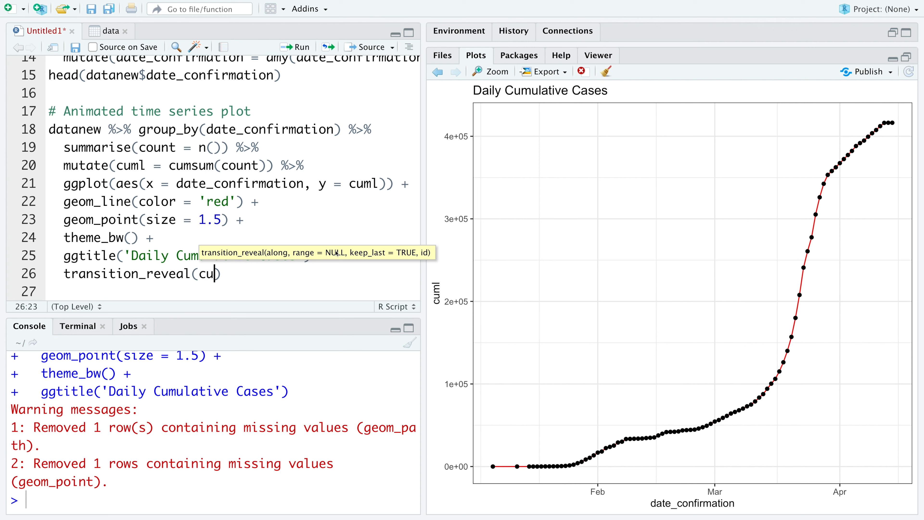
{"action": "type", "text": "ml"}
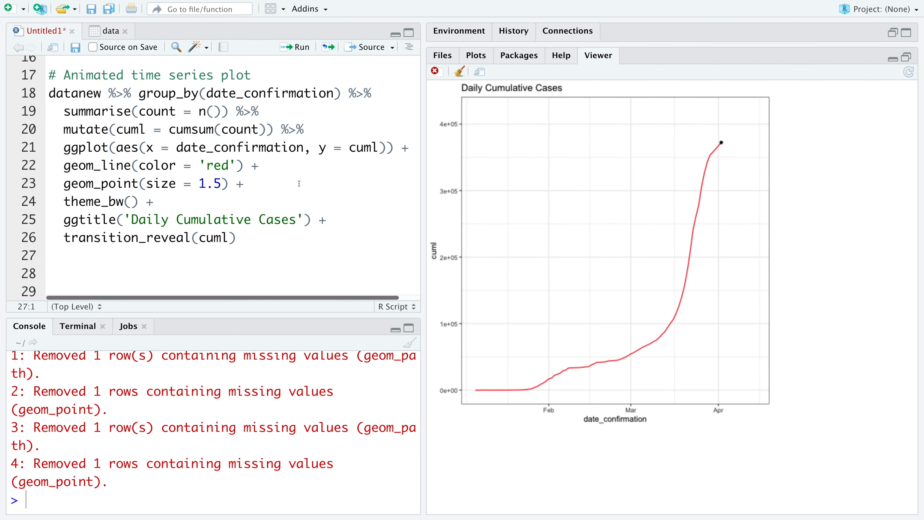
Insert geom_area(fill = 'red') under the curve and start a '# Save animation' section.
{"action": "type", "text": "geom_area(col"}
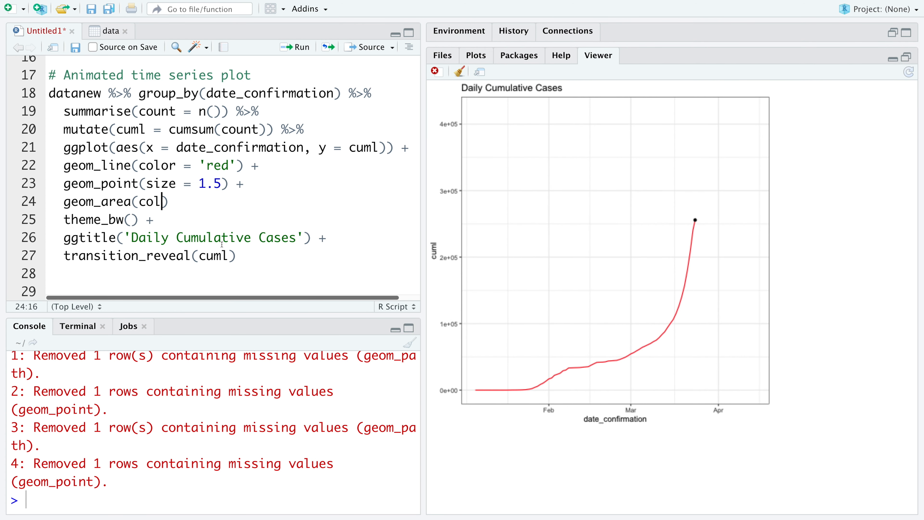
{"action": "type", "text": "or = 'red'"}
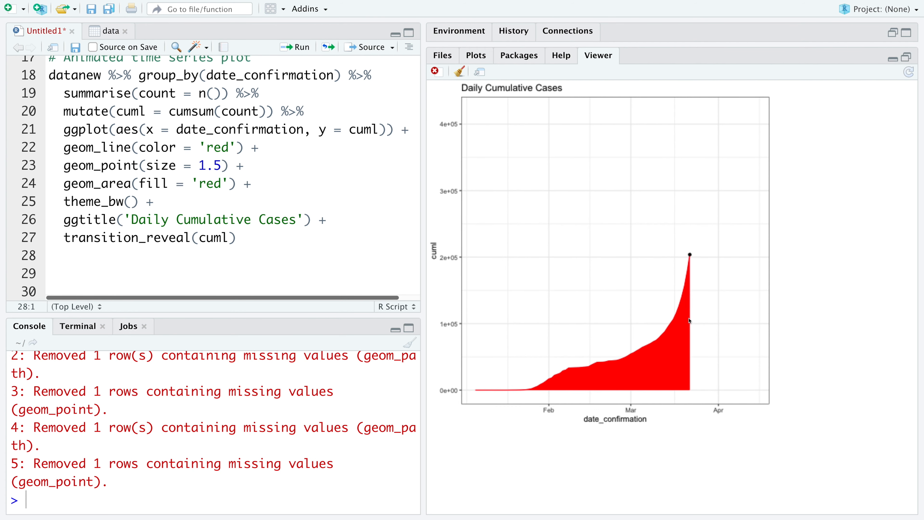
{"action": "type", "text": "# Save animation"}
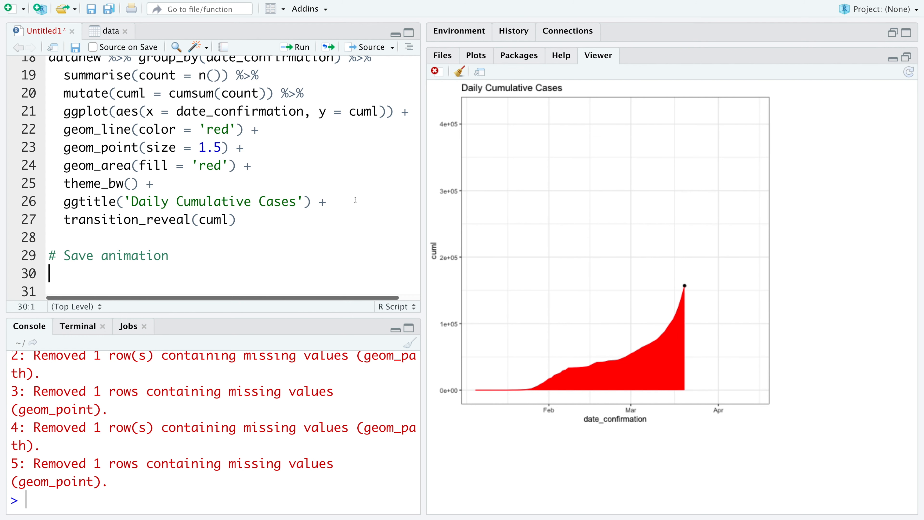
Begin anim_save and set the working directory to ~/Desktop, confirming it with getwd.
{"action": "type", "text": "anim_"}
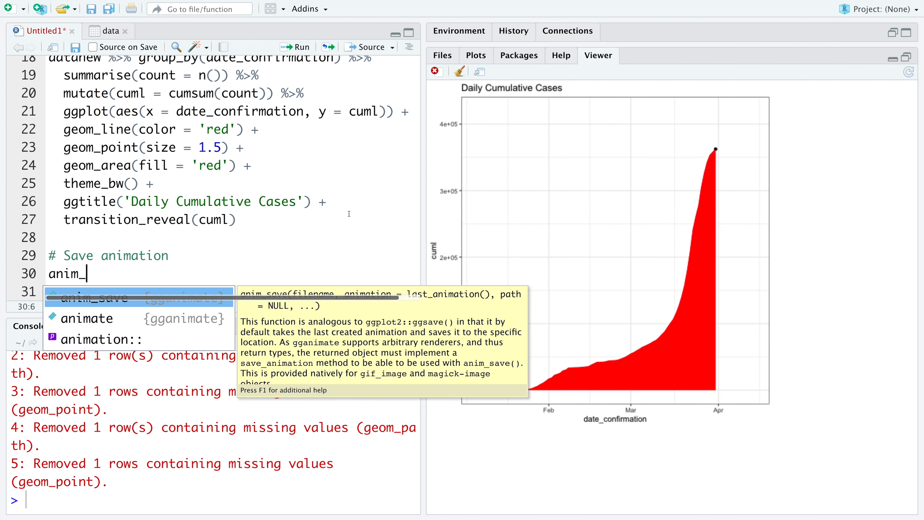
{"action": "left_click", "coordinate": [89, 297]}
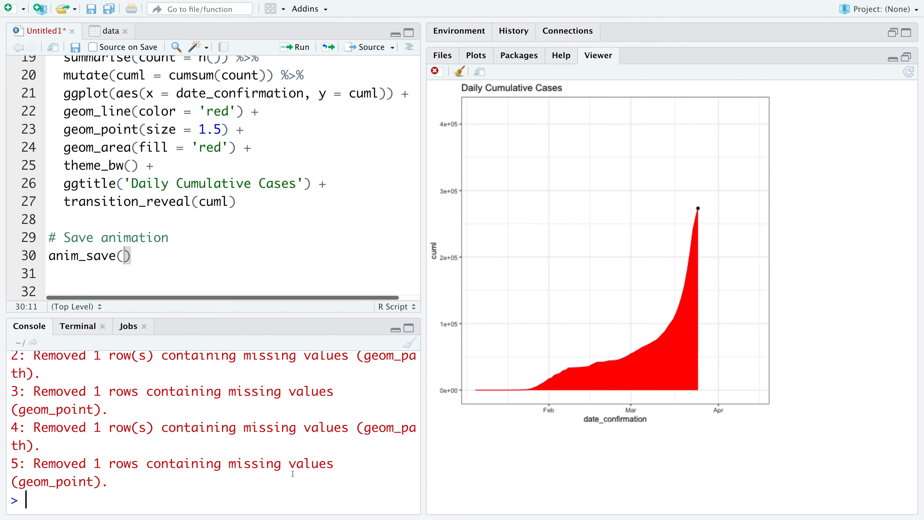
{"action": "type", "text": "getwd("}
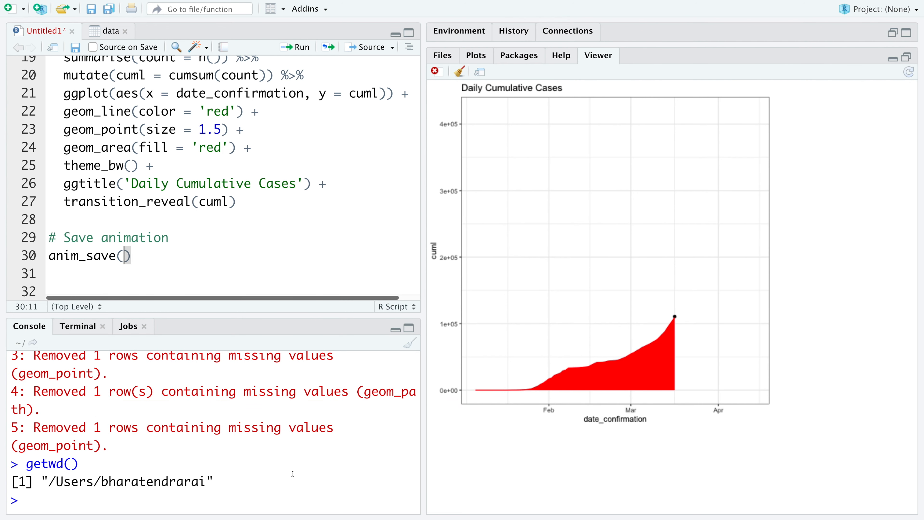
{"action": "type", "text": "setwd('~"}
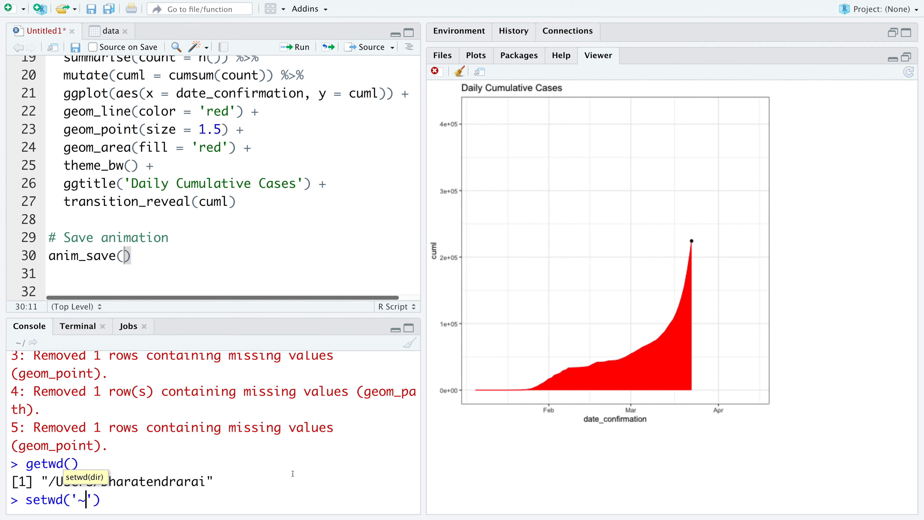
{"action": "key", "text": "Return"}
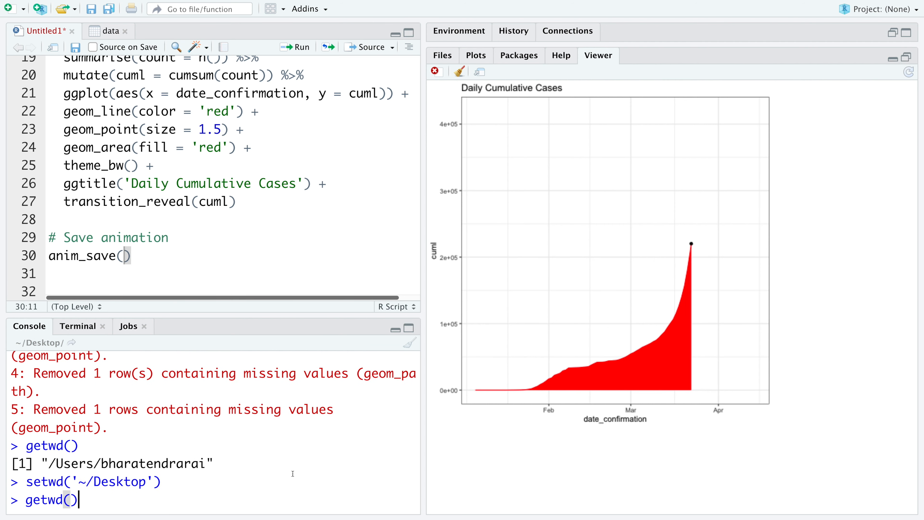
{"action": "key", "text": "Return"}
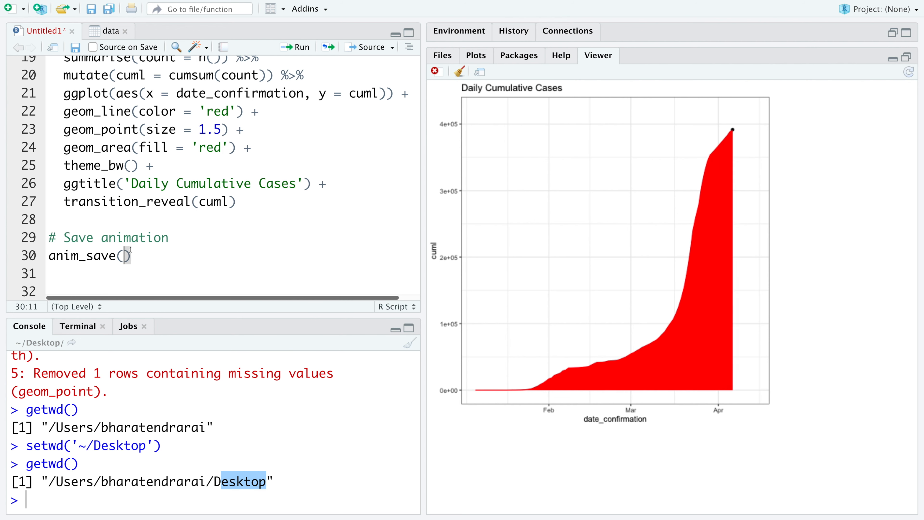
Save the animation as 'CumlPlot' on the Desktop and launch PowerPoint from the Dock.
{"action": "type", "text": "'Cu'"}
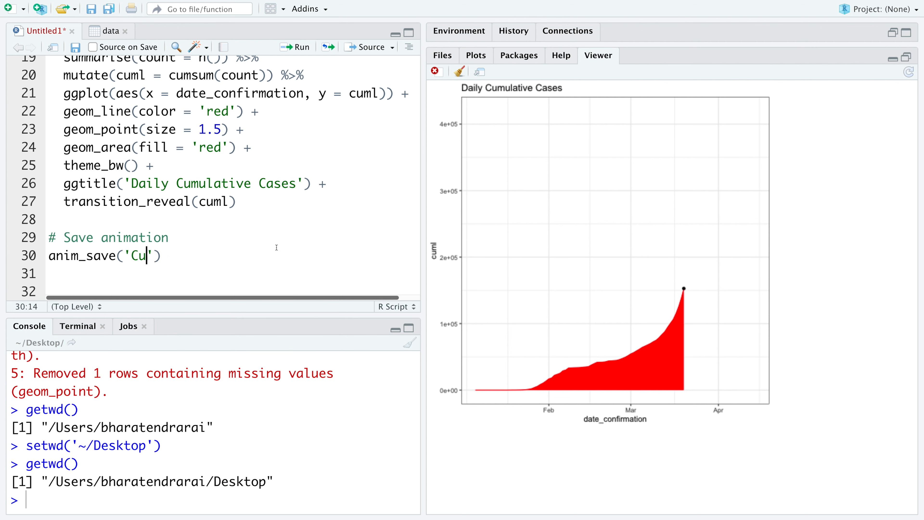
{"action": "type", "text": "mlPlot"}
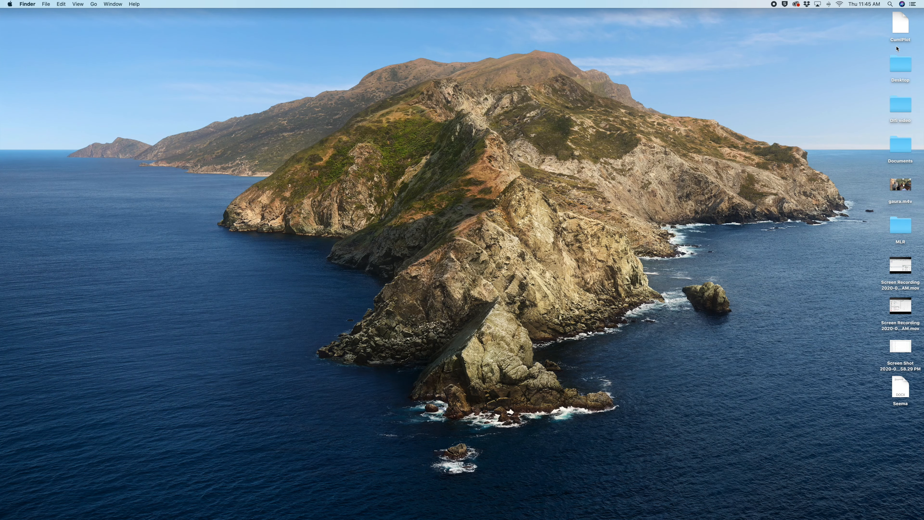
{"action": "mouse_move", "coordinate": [497, 505]}
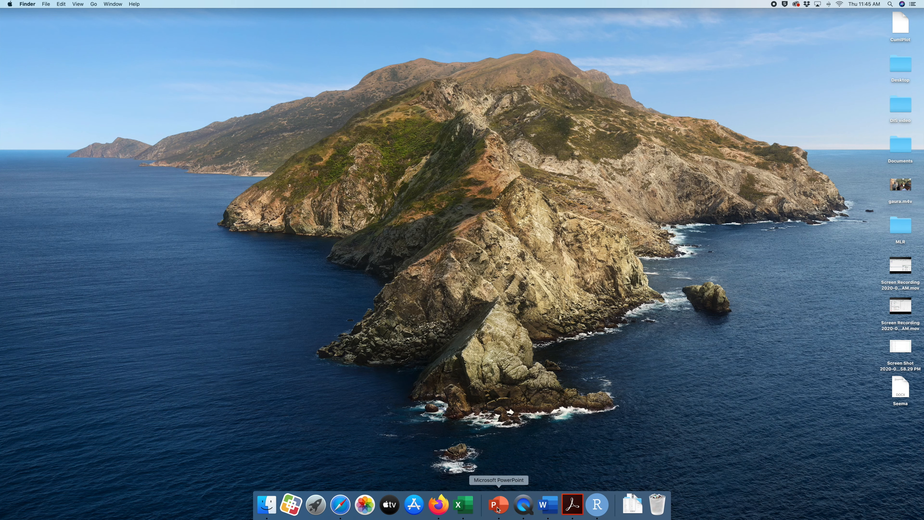
{"action": "left_click", "coordinate": [497, 504]}
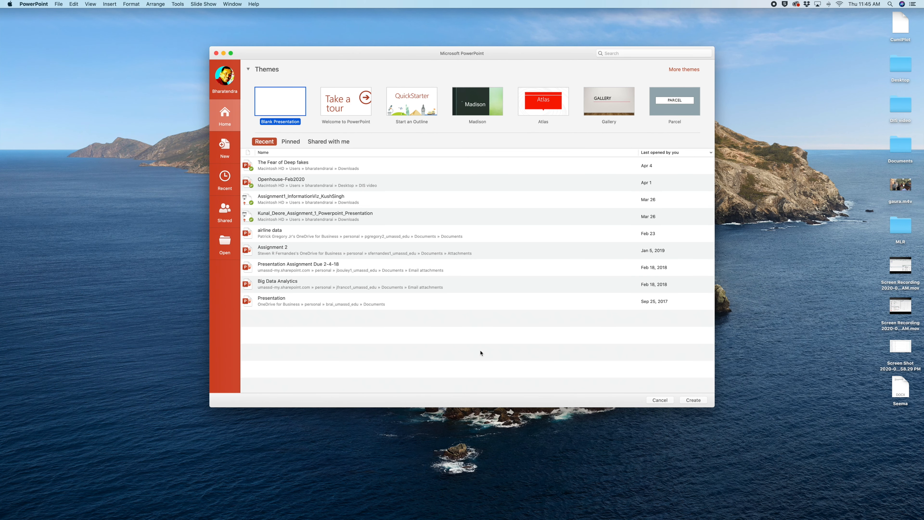
Open the presentation with the GIF and play the slide show of the red-filled cumulative plot.
{"action": "left_click", "coordinate": [693, 400]}
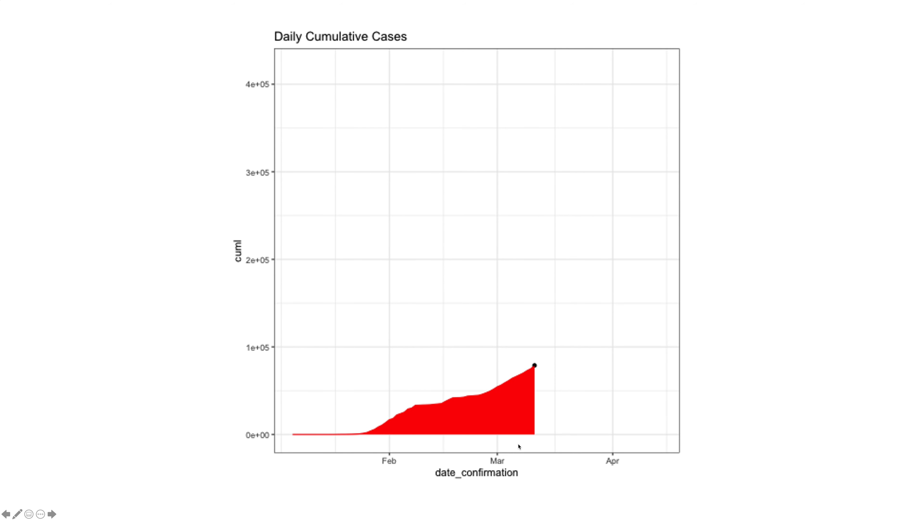
{"action": "left_click", "coordinate": [52, 513]}
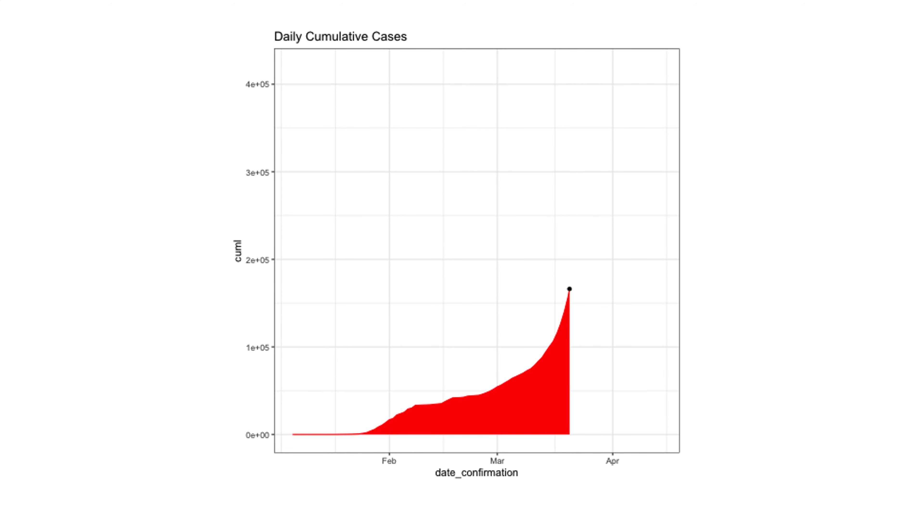